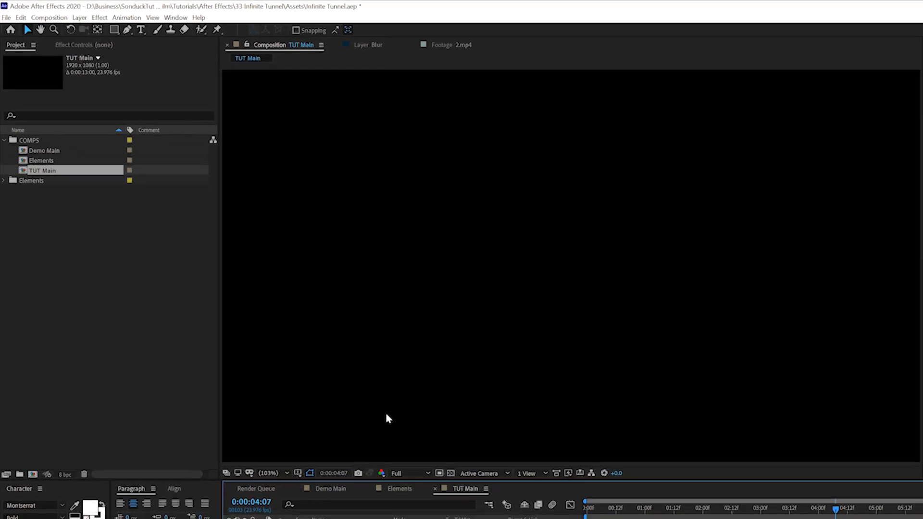
- Choose the Ellipse tool with Fill set to None and a solid orange stroke
left_click(115, 29)
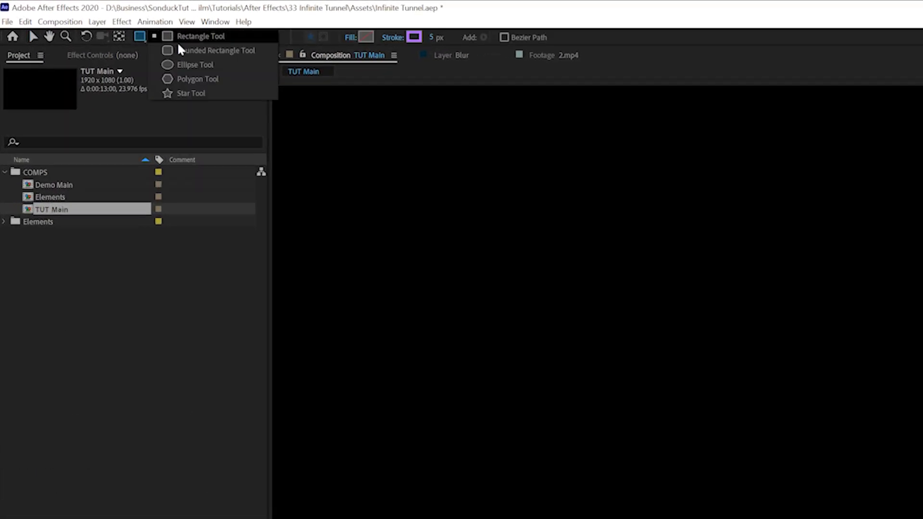
left_click(194, 63)
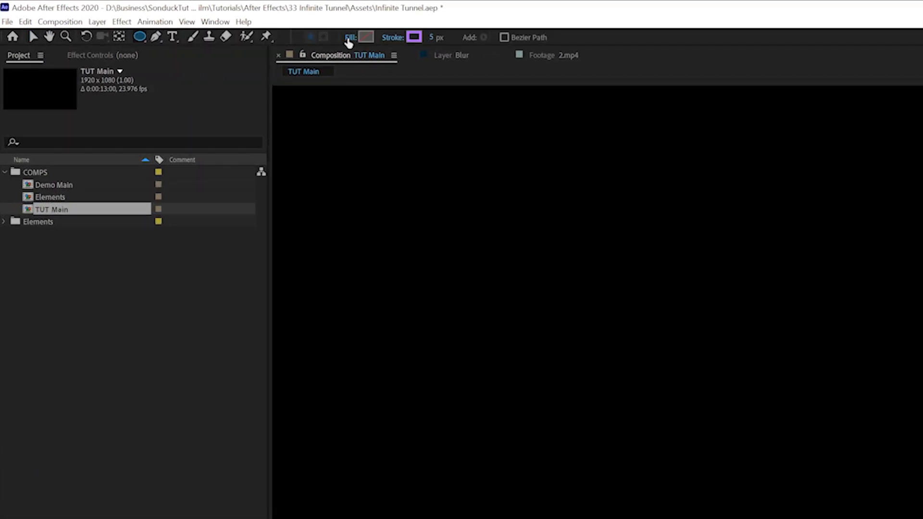
left_click(351, 37)
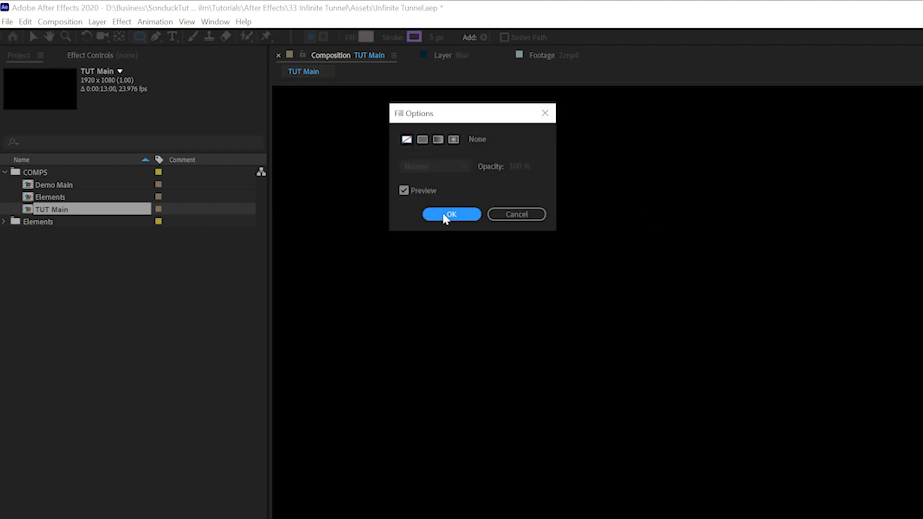
left_click(422, 140)
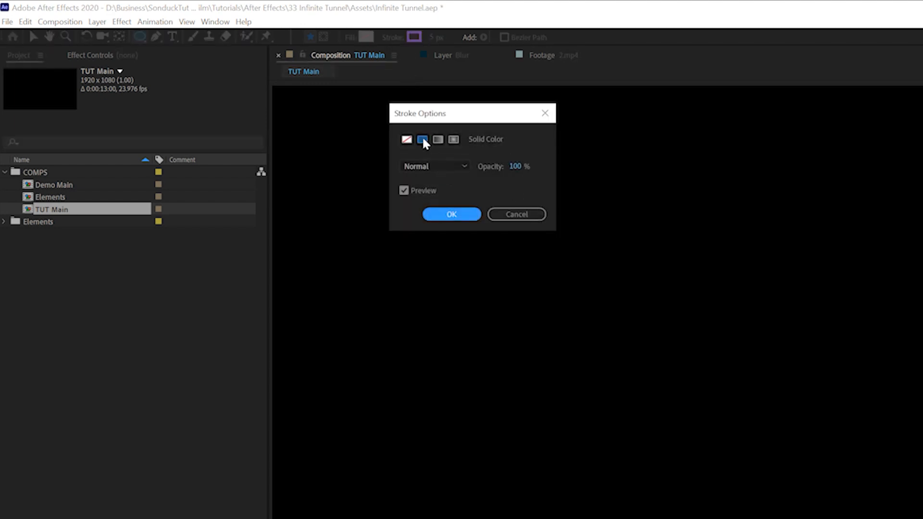
left_click(422, 139)
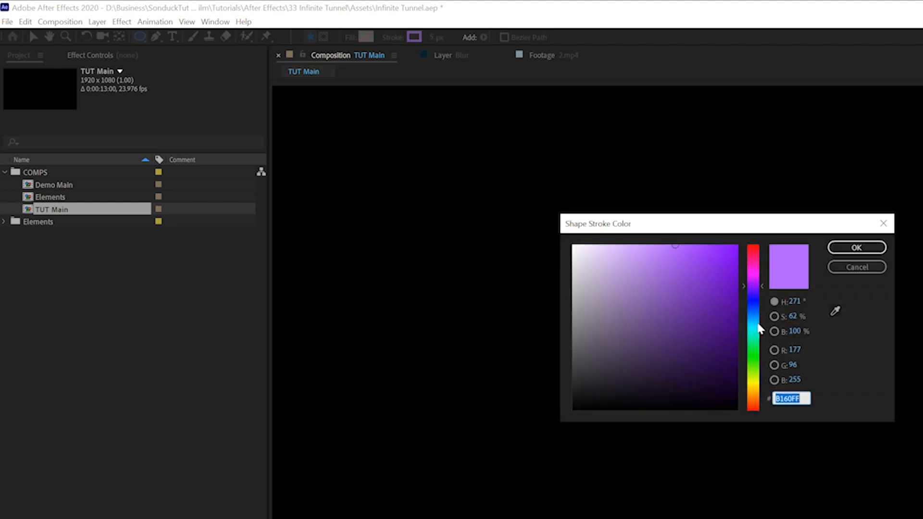
left_click_drag(758, 328, 758, 400)
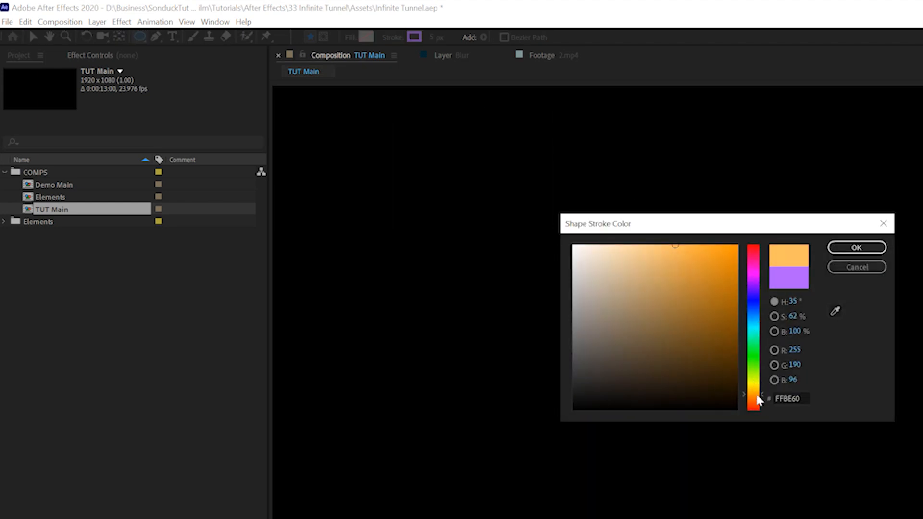
left_click(856, 247)
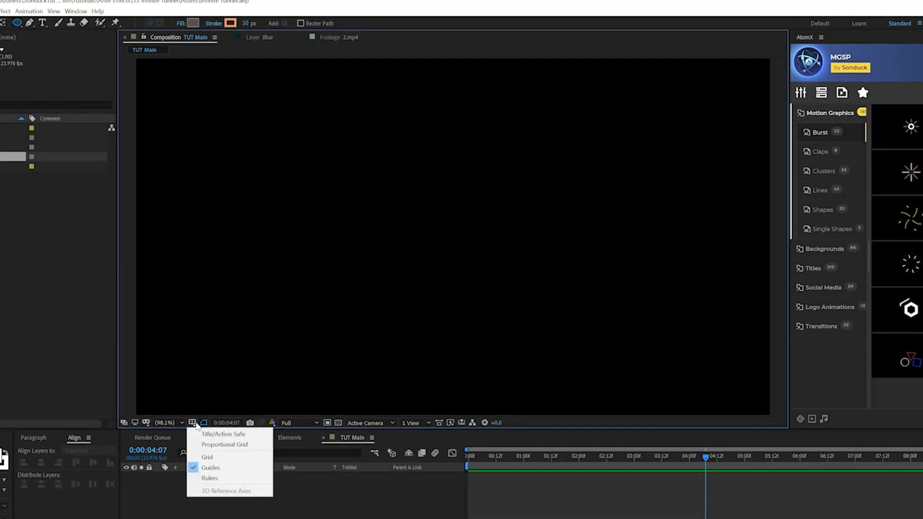
- Turn on the Title/Action Safe guides and draw a circle centred in the frame
left_click(223, 434)
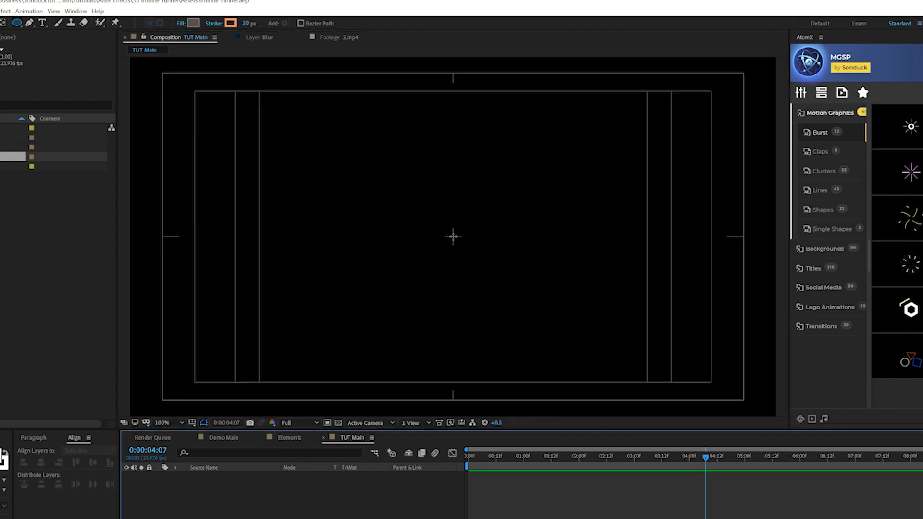
left_click_drag(427, 210, 480, 265)
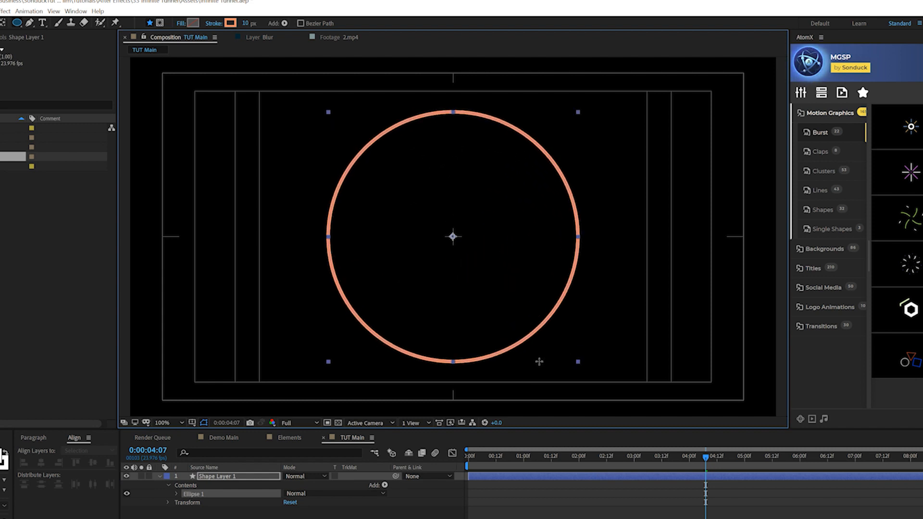
left_click(87, 450)
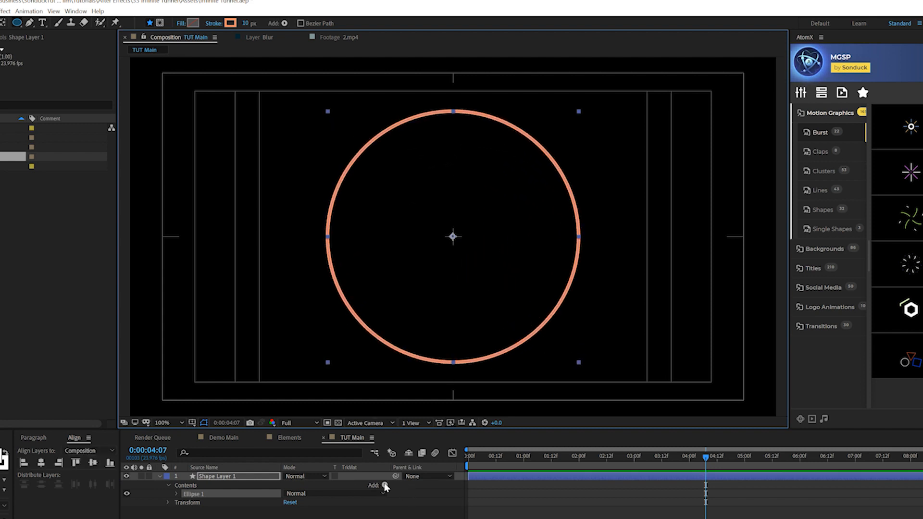
- Add a Repeater at 42% scale with offset expression time*-.5, and rename the layer Circle
left_click(386, 486)
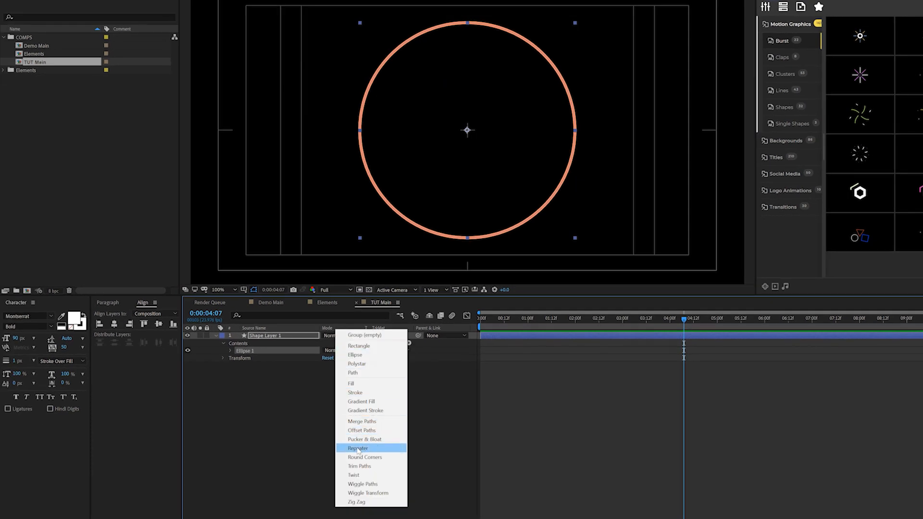
left_click(358, 448)
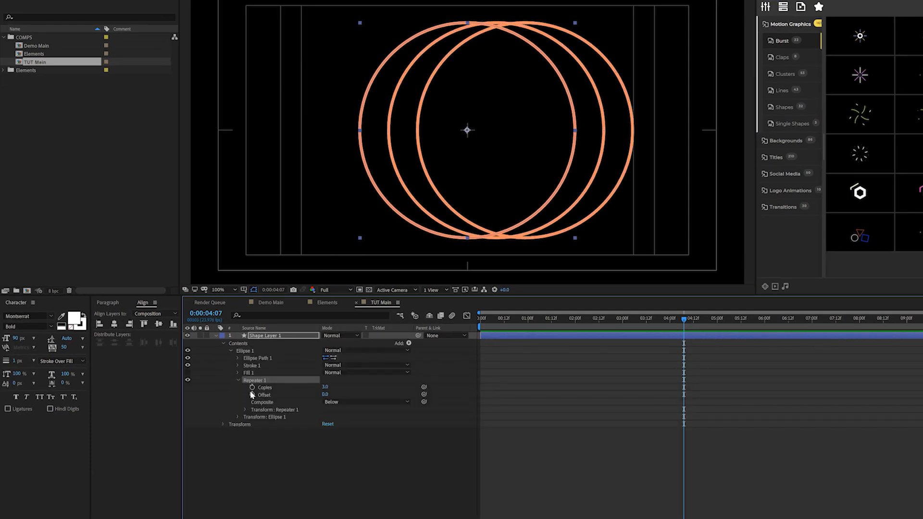
left_click(238, 409)
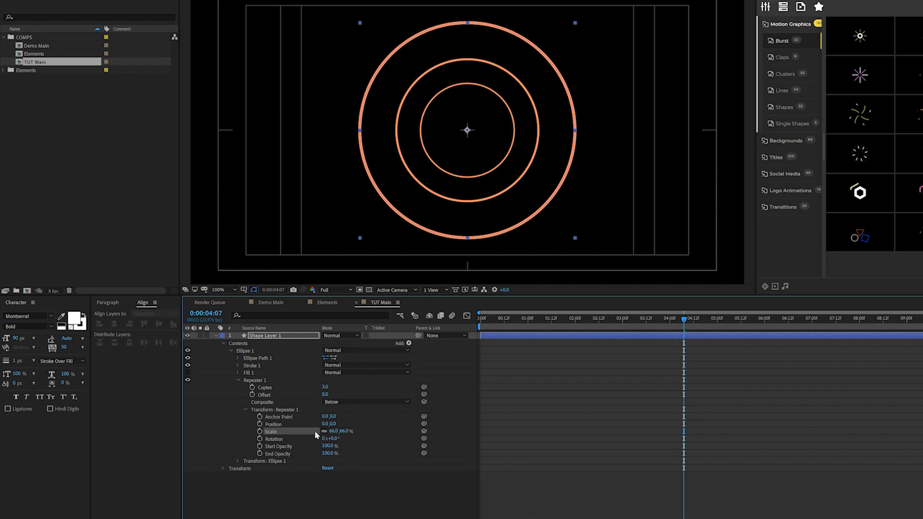
left_click_drag(338, 430, 331, 430)
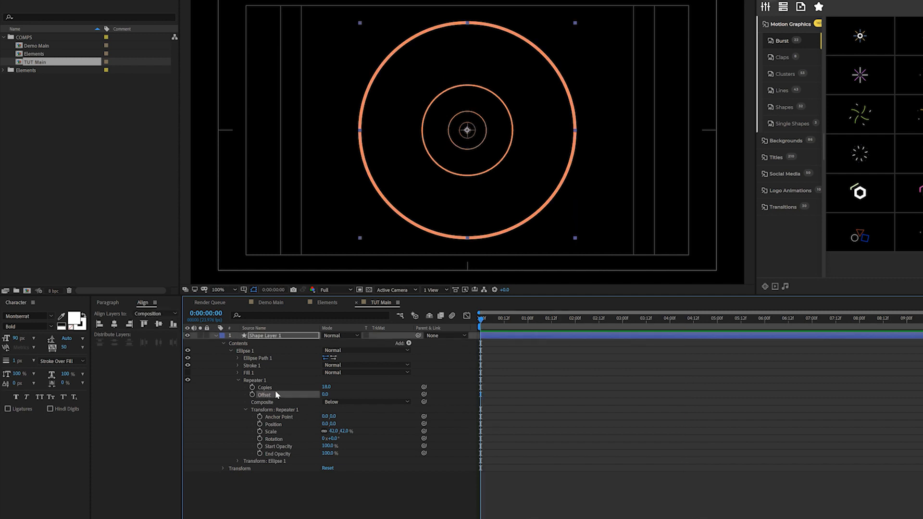
left_click(260, 395)
type("time*-.5")
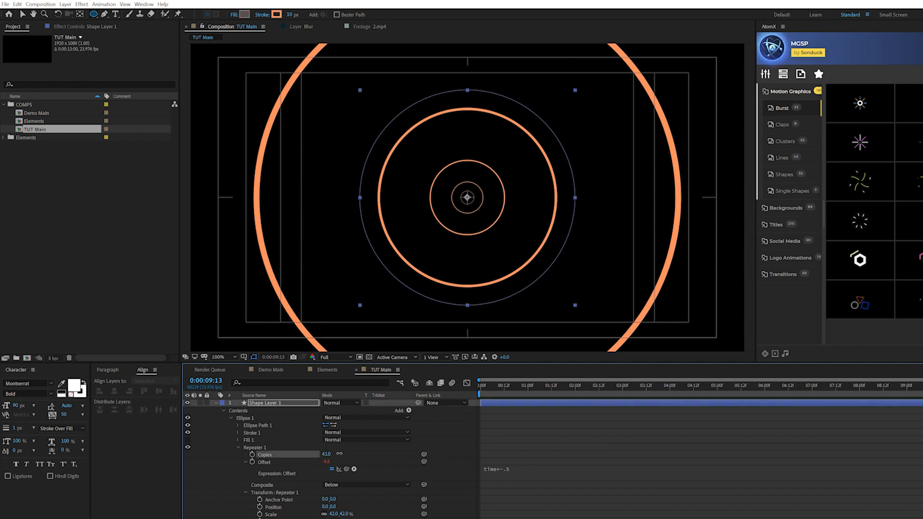
left_click(155, 381)
type("Circle")
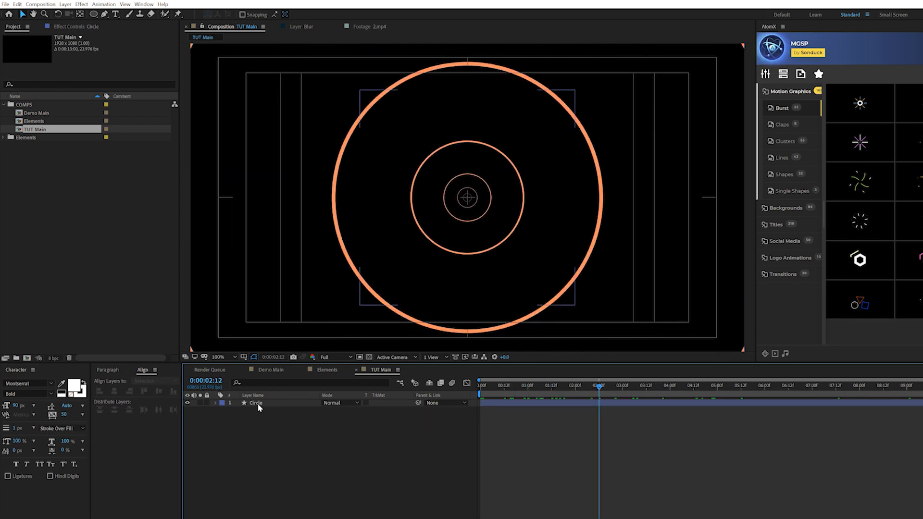
- Select the Pen tool for drawing the vertical centre line
left_click(217, 403)
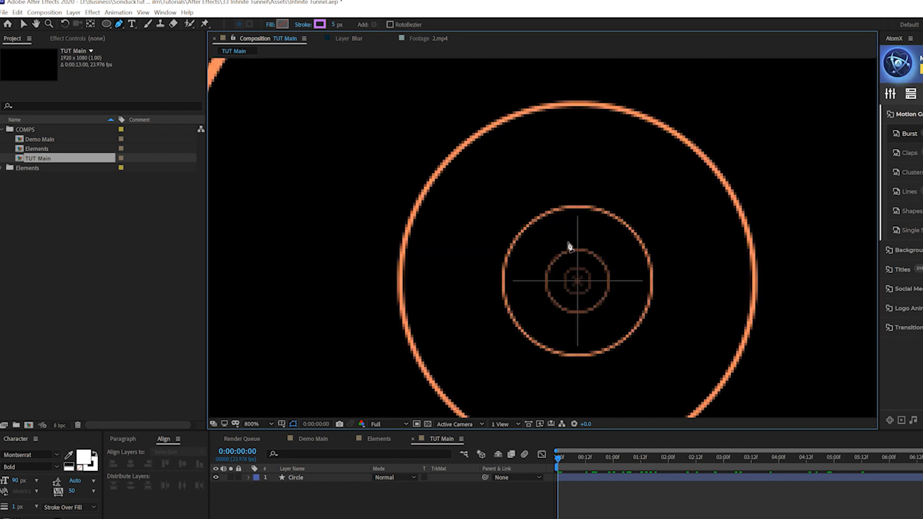
mouse_move(579, 219)
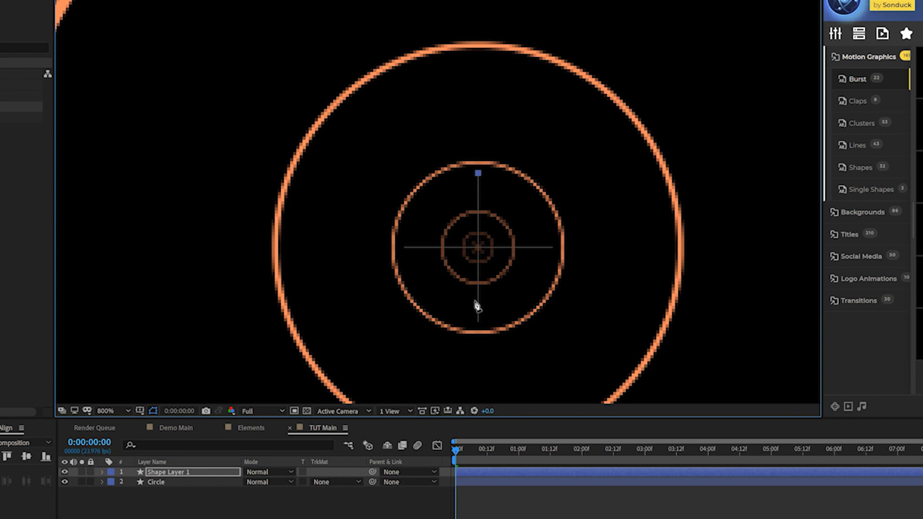
mouse_move(482, 328)
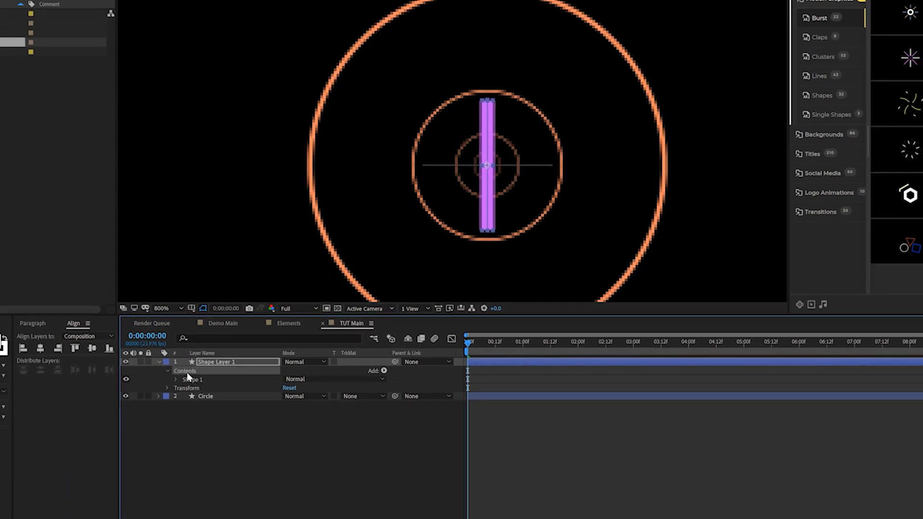
- Add a Repeater, offset Shape 1 to -113, and mirror a duplicate Shape 2 to positive X
left_click(385, 371)
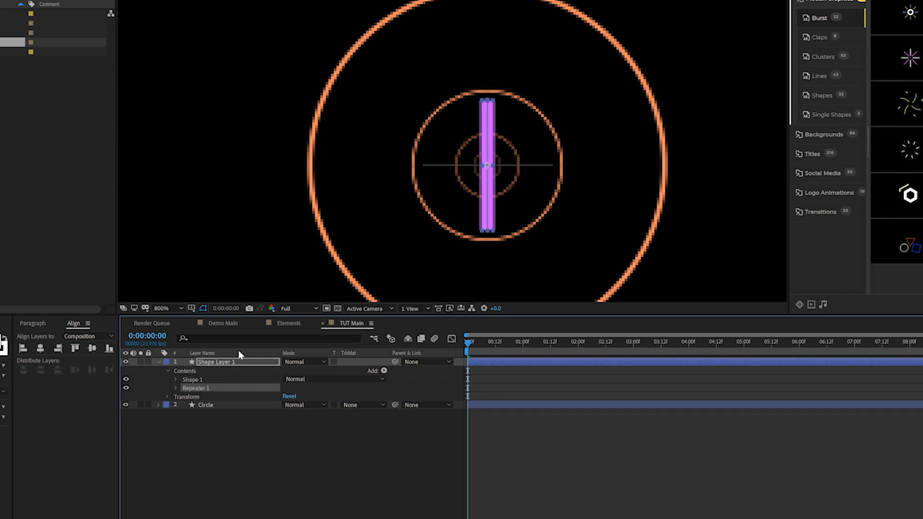
mouse_move(176, 385)
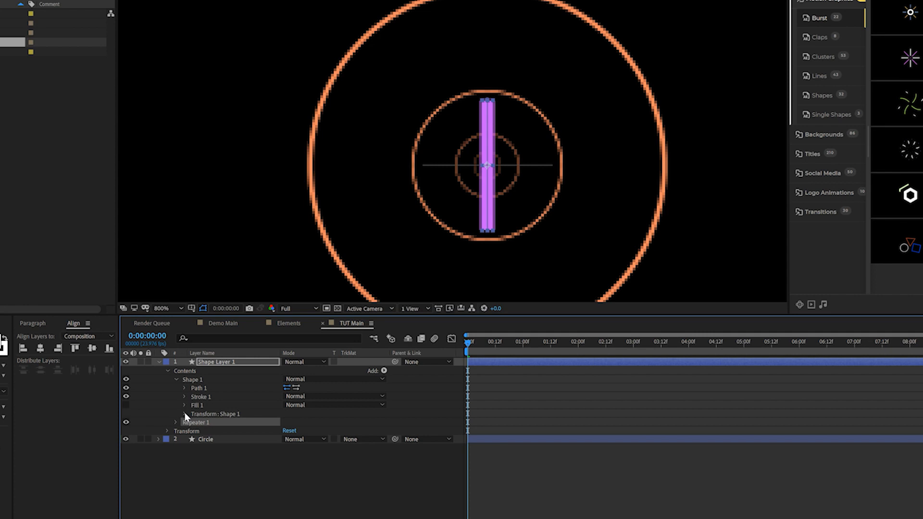
left_click(176, 414)
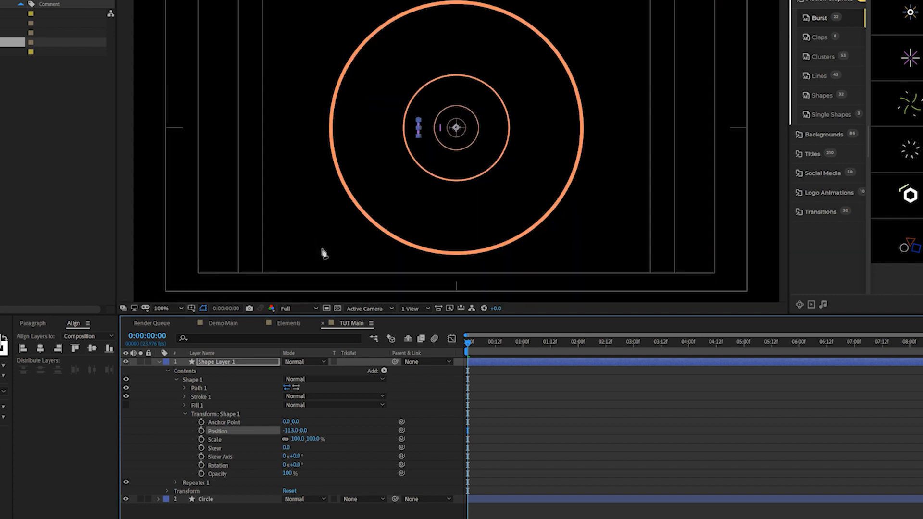
mouse_move(289, 420)
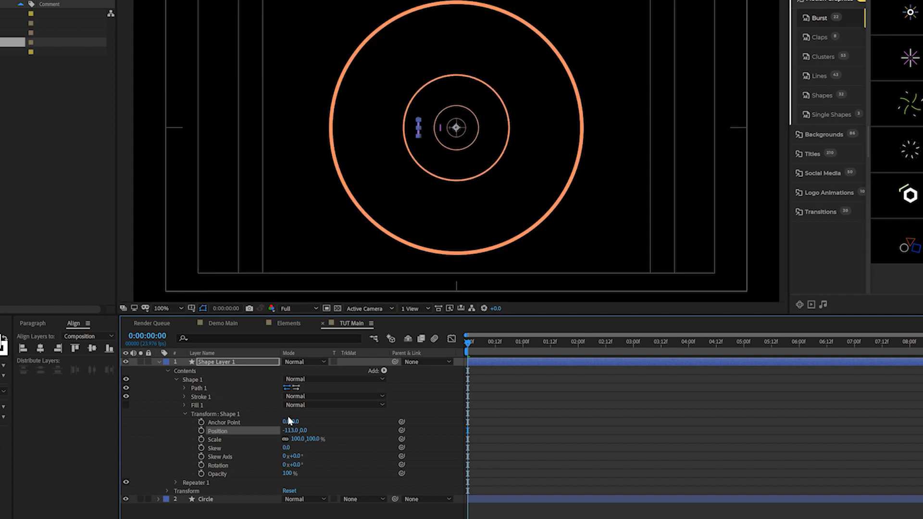
left_click(213, 439)
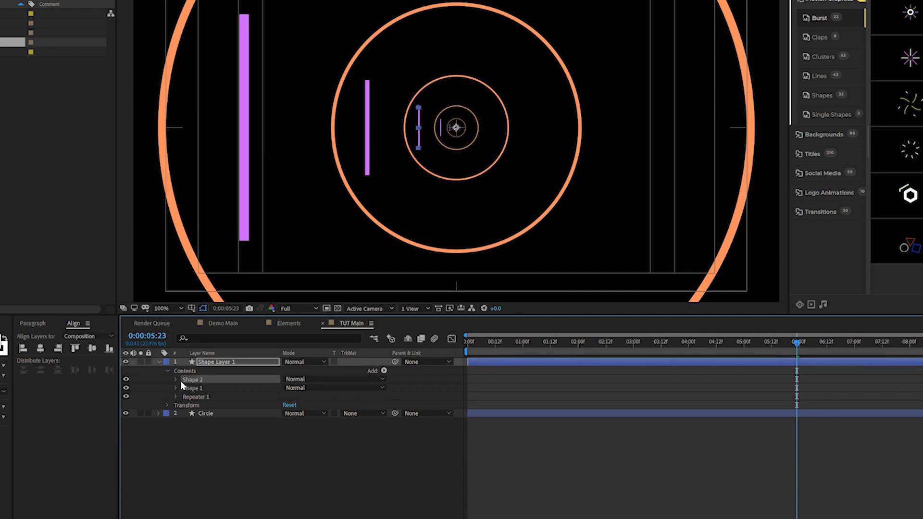
left_click(176, 379)
type("Line")
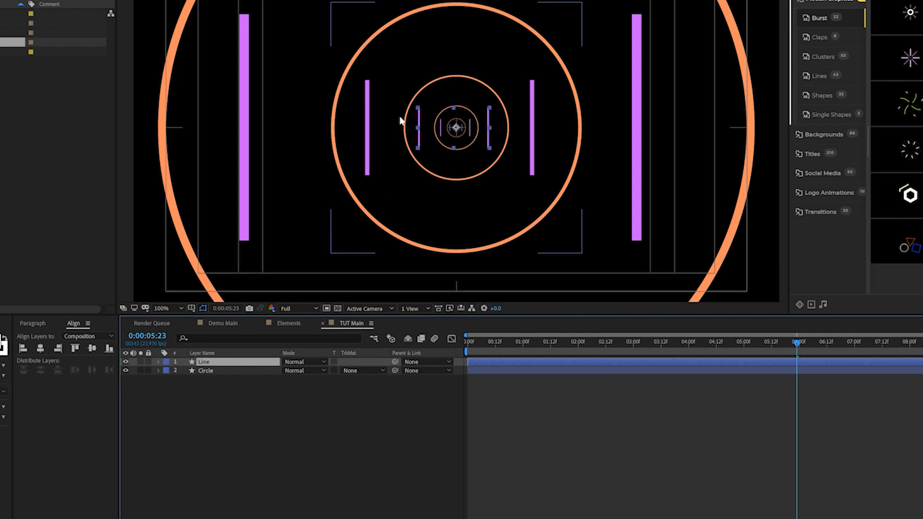
mouse_move(379, 220)
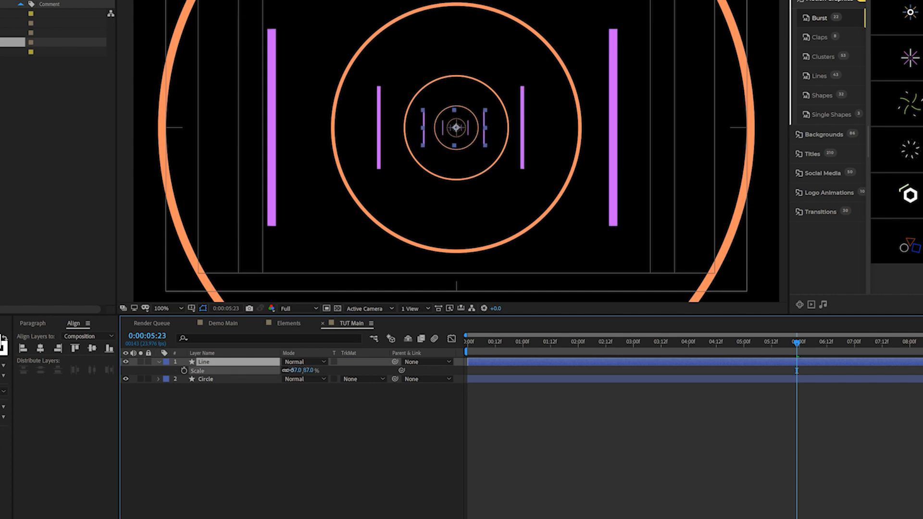
- Scale the Line layer to 84% and check the tunnel at another point in time
left_click_drag(301, 370, 288, 374)
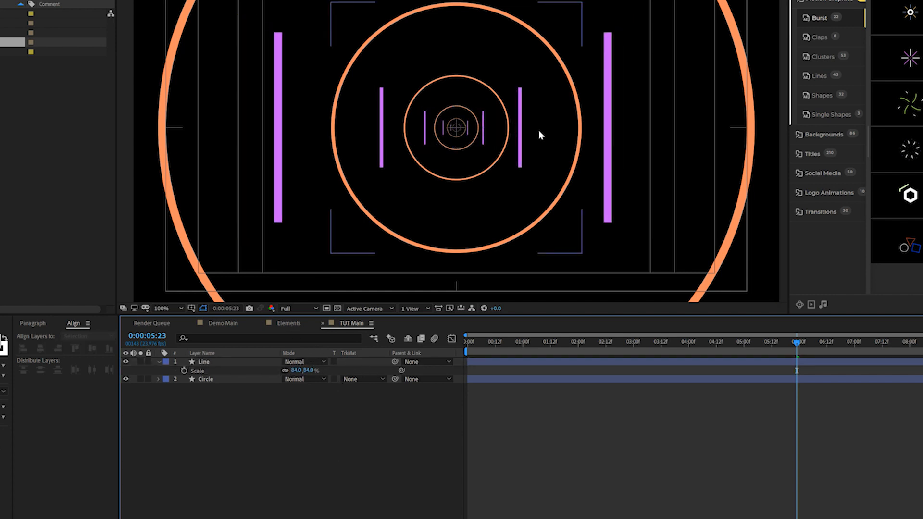
left_click(577, 342)
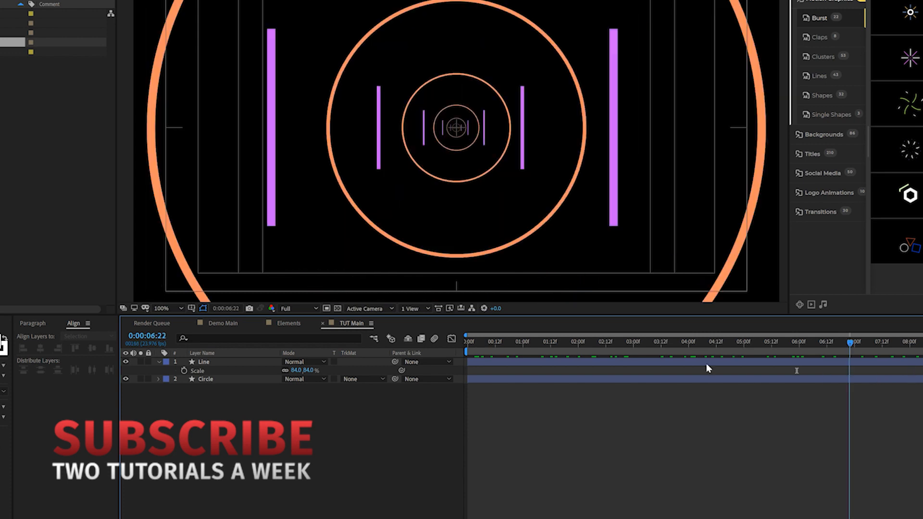
left_click(521, 342)
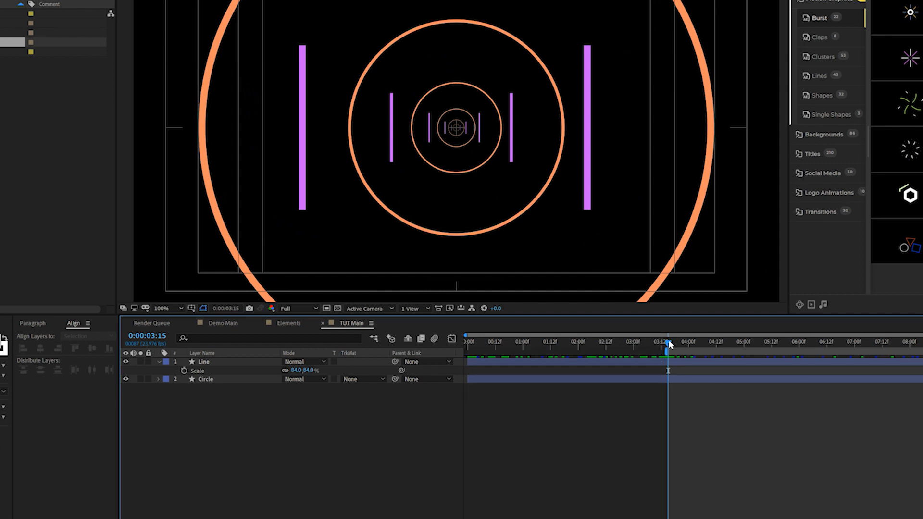
left_click(222, 323)
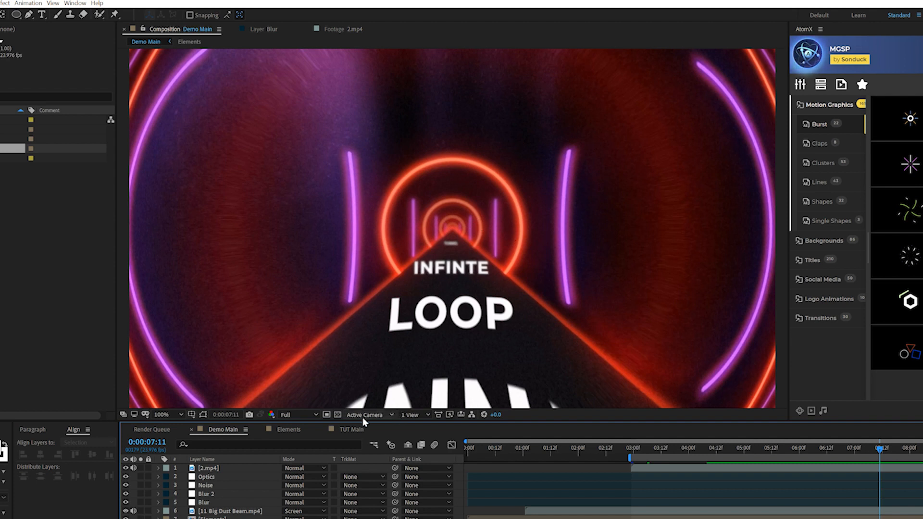
left_click(351, 430)
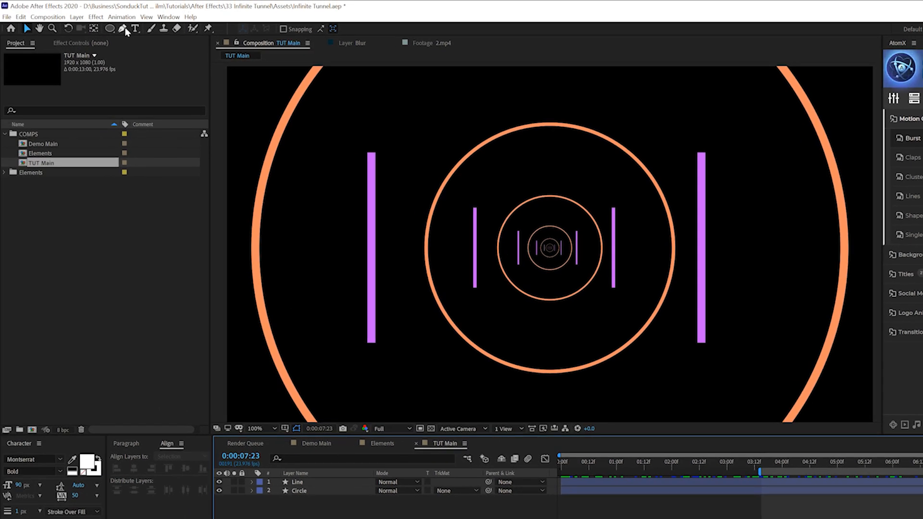
- Draw a Pen path from the centre downward with a #282828 dark grey stroke
left_click(122, 29)
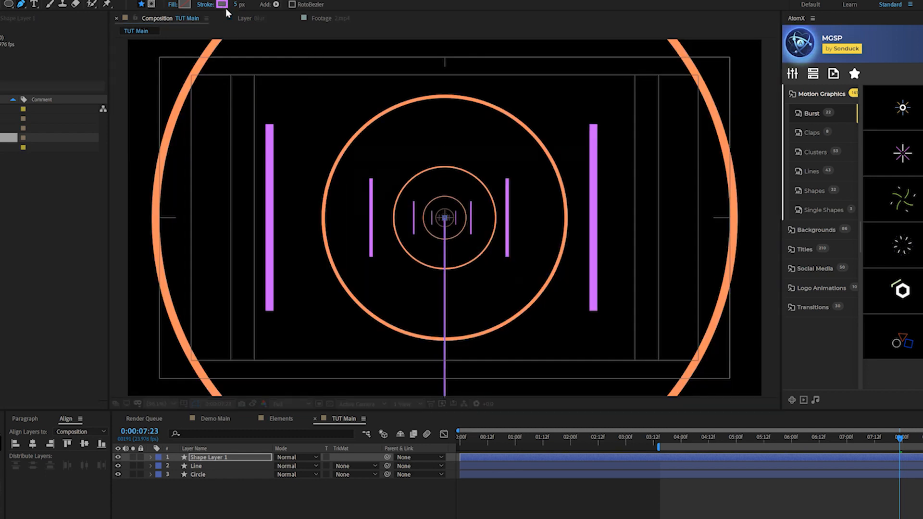
left_click(221, 4)
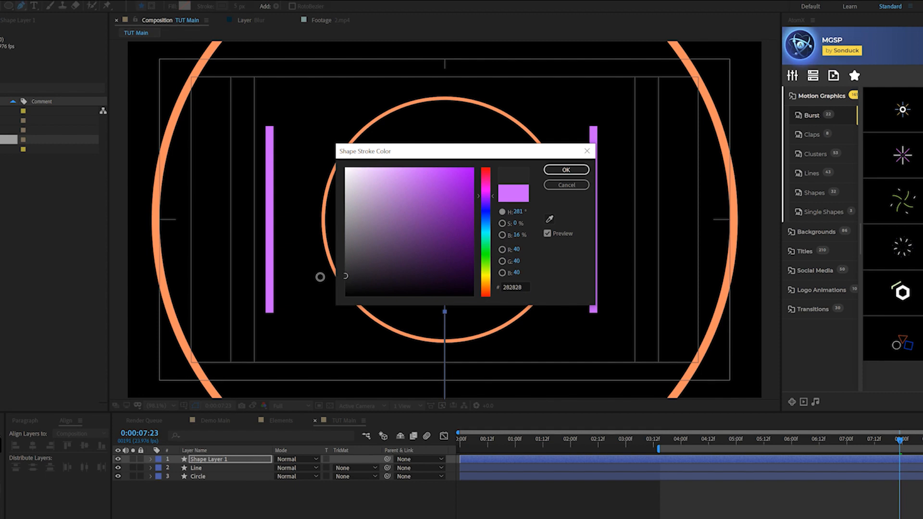
left_click(565, 170)
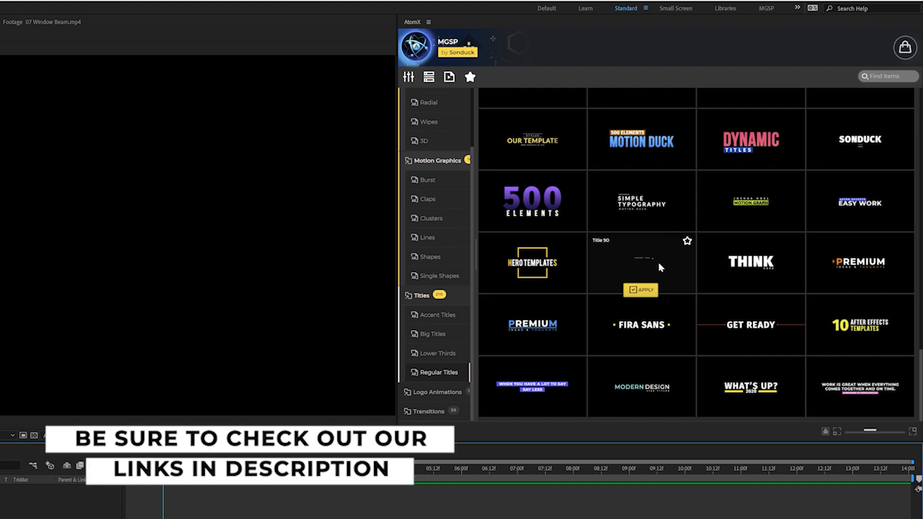
mouse_move(743, 256)
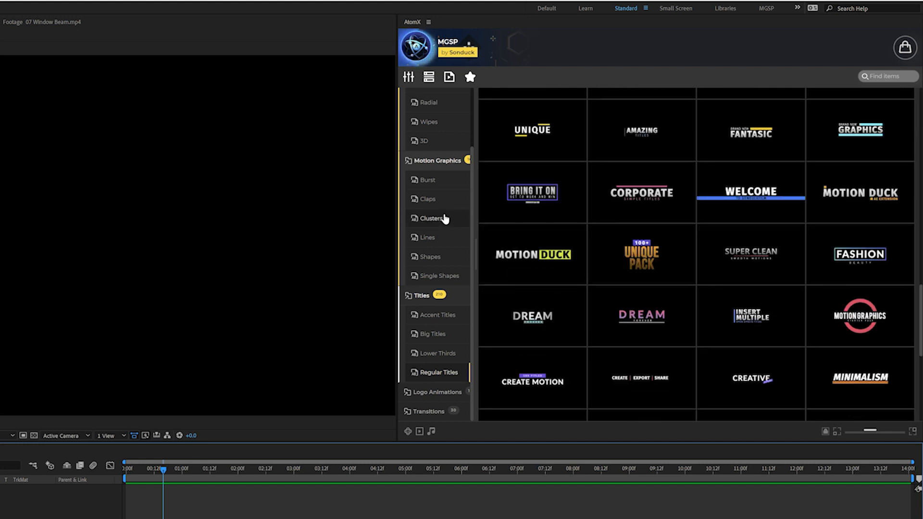
mouse_move(750, 254)
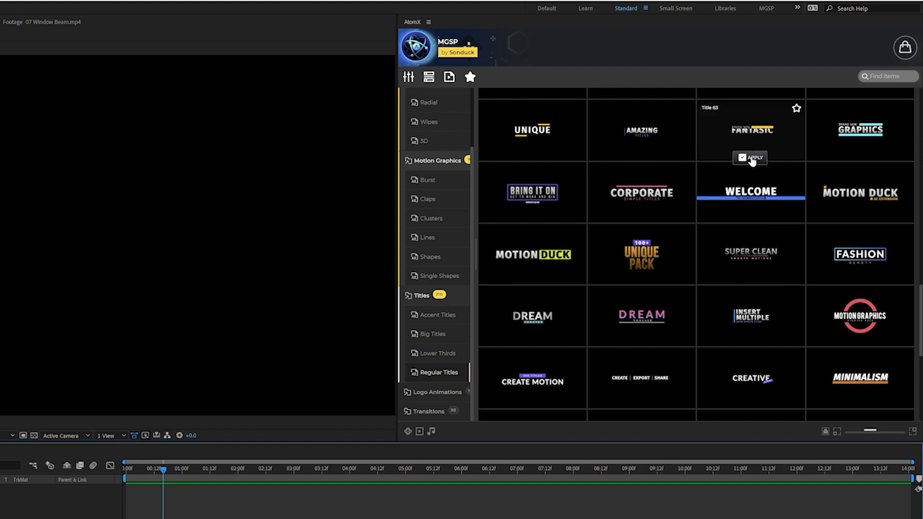
- Apply the AtomX Title 63 template, then widen and recolour its yellow box
left_click(750, 158)
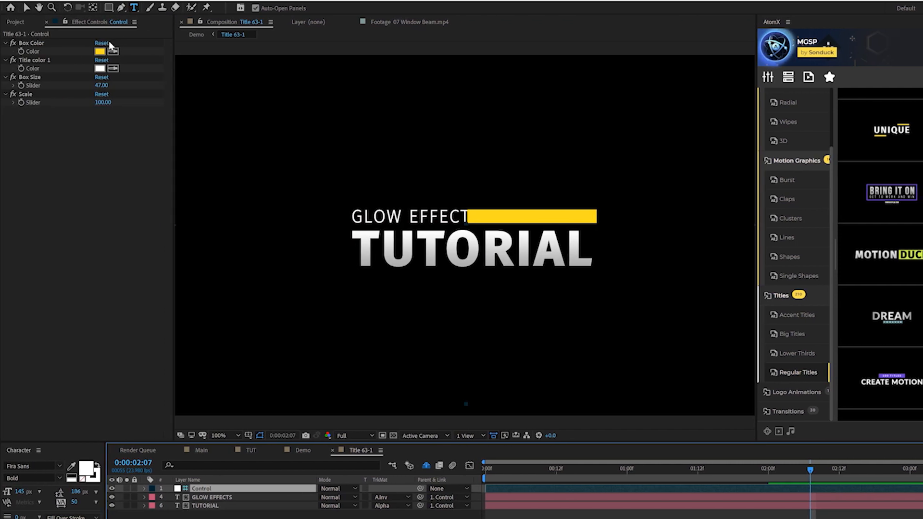
left_click_drag(101, 84, 106, 85)
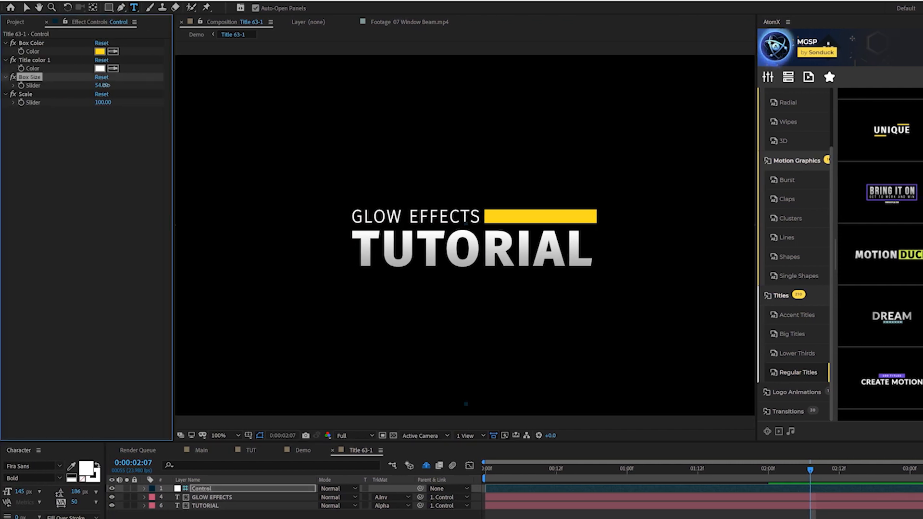
left_click(99, 52)
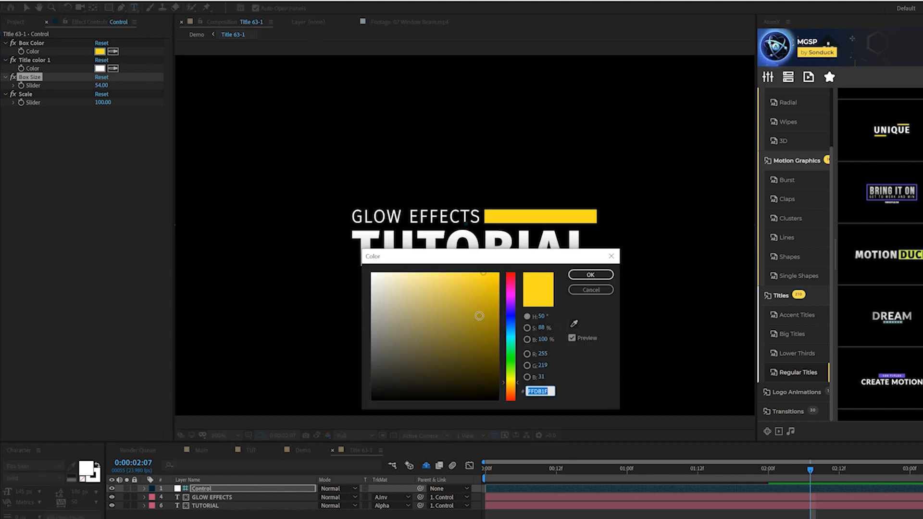
left_click(590, 274)
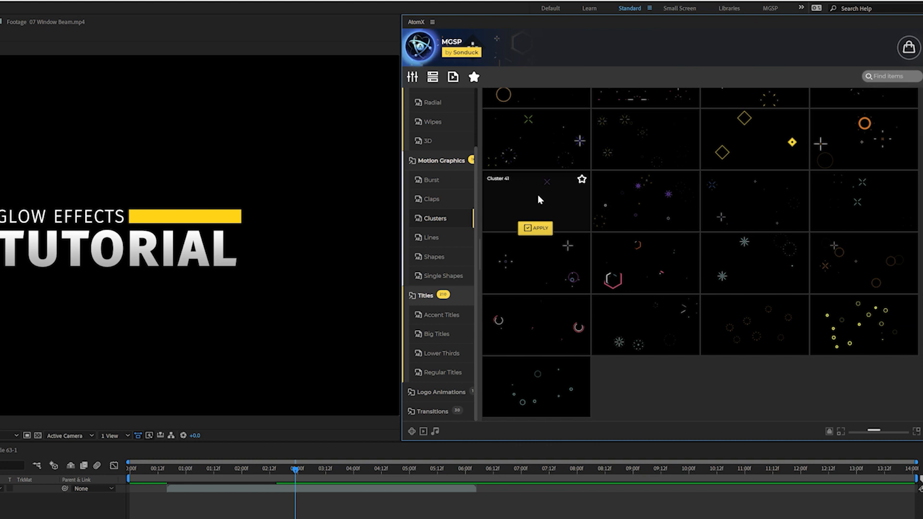
- Apply the Cluster 41 graphic and browse the Modern Titles Pack
left_click(535, 228)
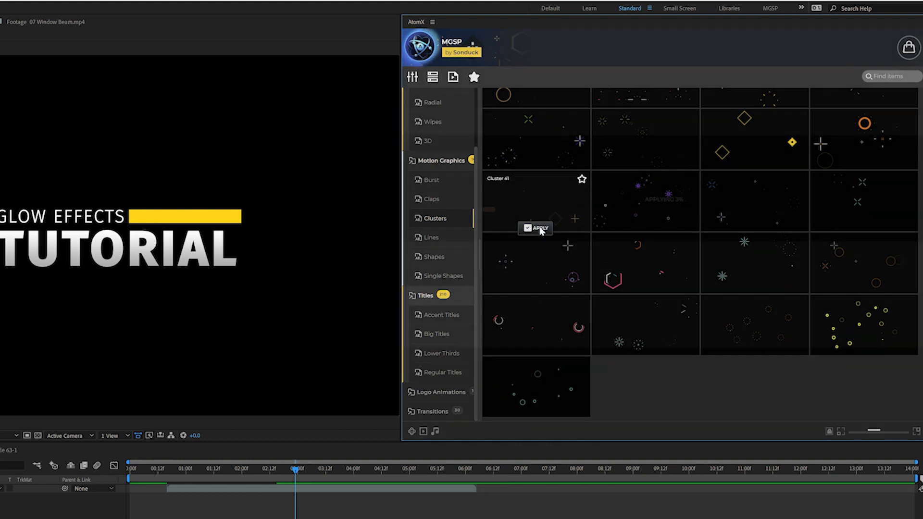
left_click(540, 228)
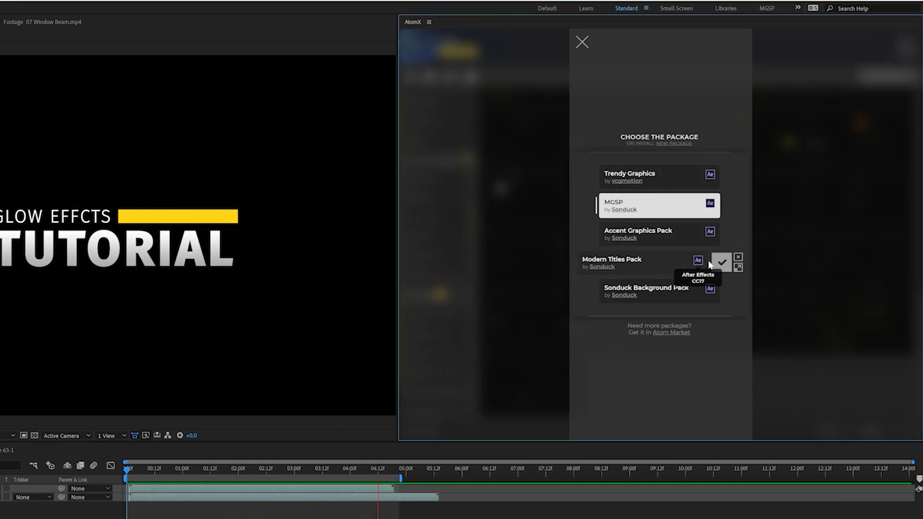
left_click(721, 263)
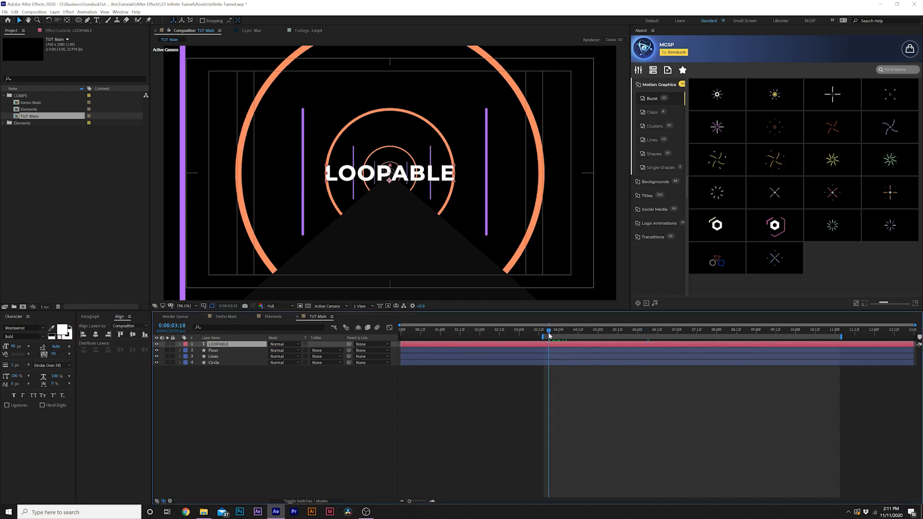
- Keyframe LOOPABLE from 0% scale at centre to full size, ease the curves, and preview
left_click(547, 329)
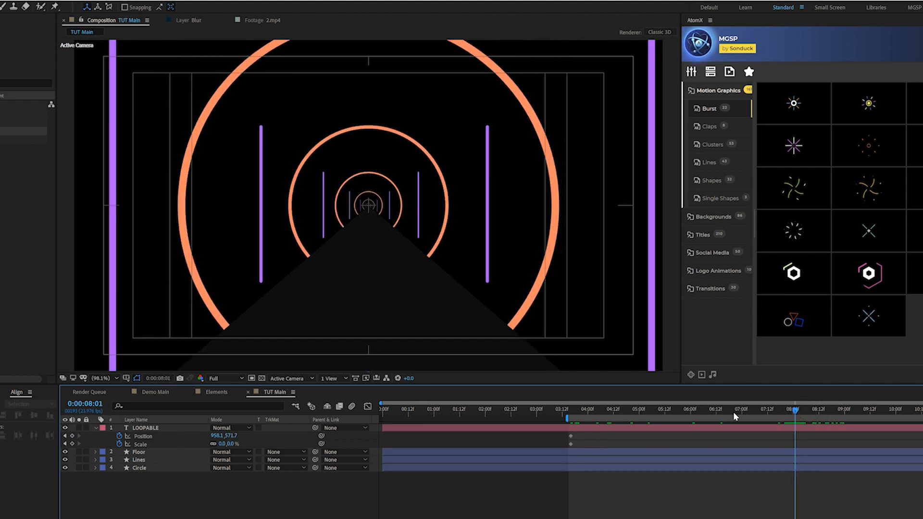
double_click(223, 444)
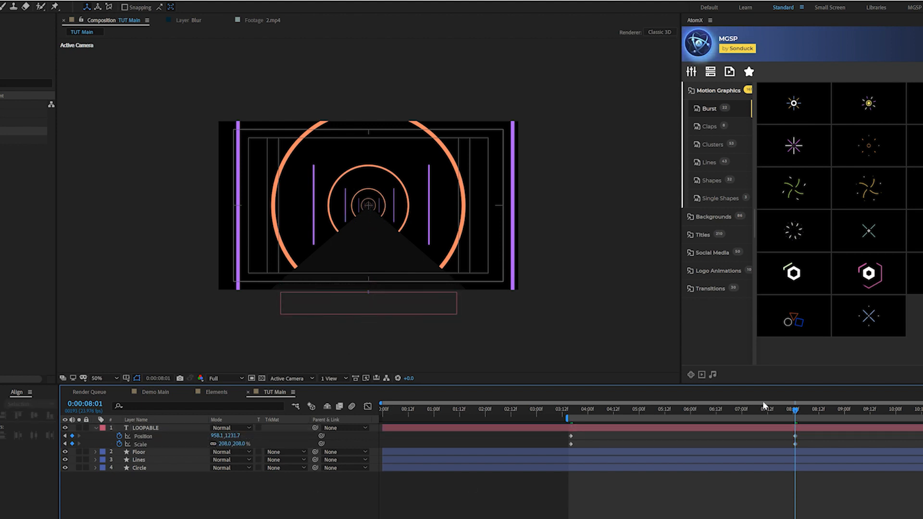
left_click(598, 409)
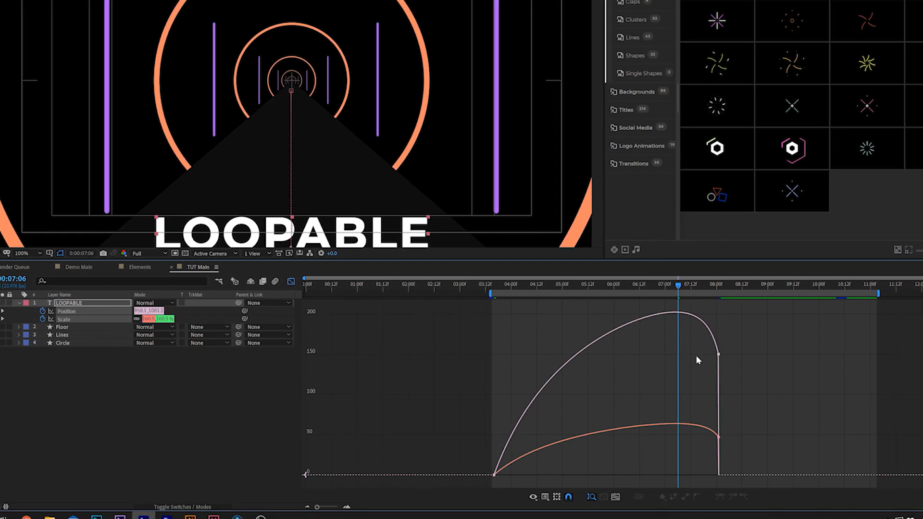
left_click(718, 355)
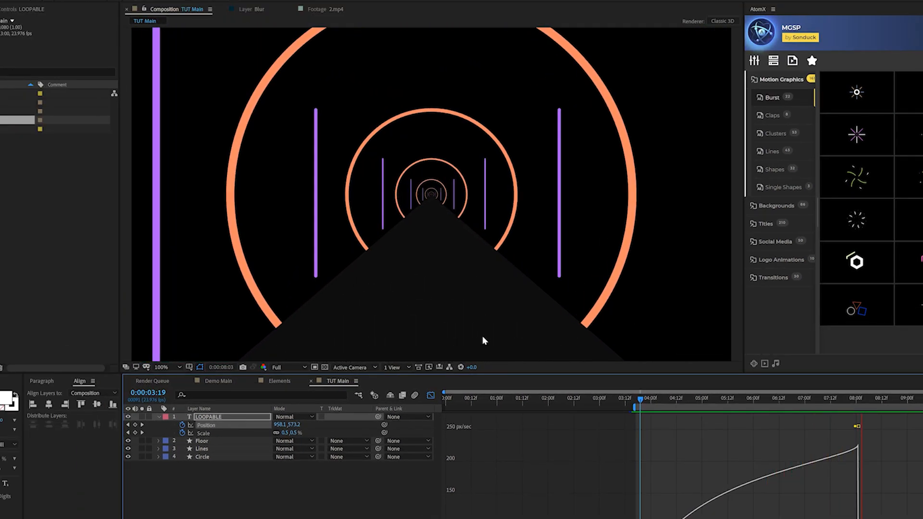
left_click(800, 398)
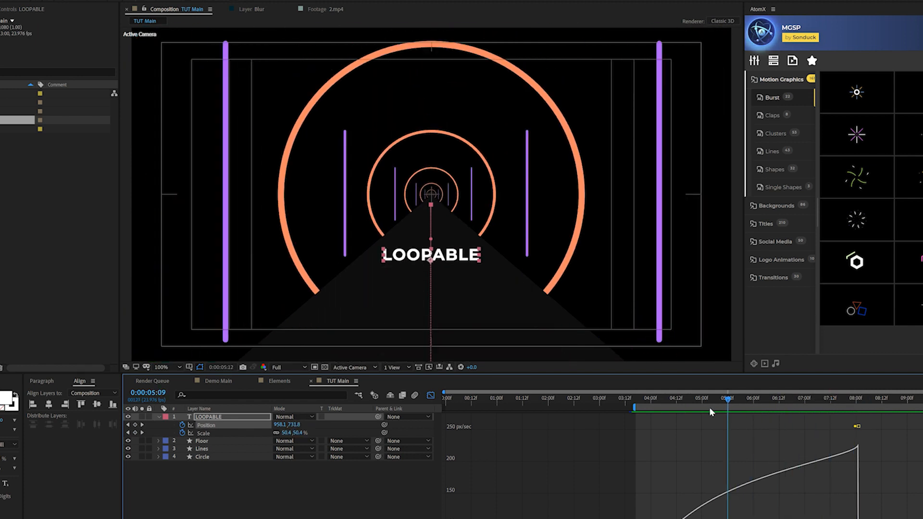
left_click_drag(728, 399, 693, 399)
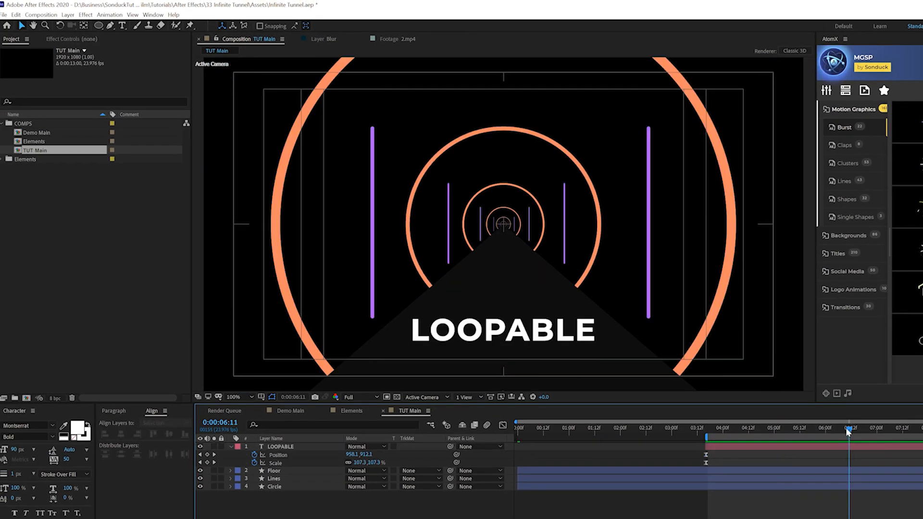
- Duplicate LOOPABLE into staggered TUNNEL and GRAPHICS titles, then duplicate the set again
left_click(280, 447)
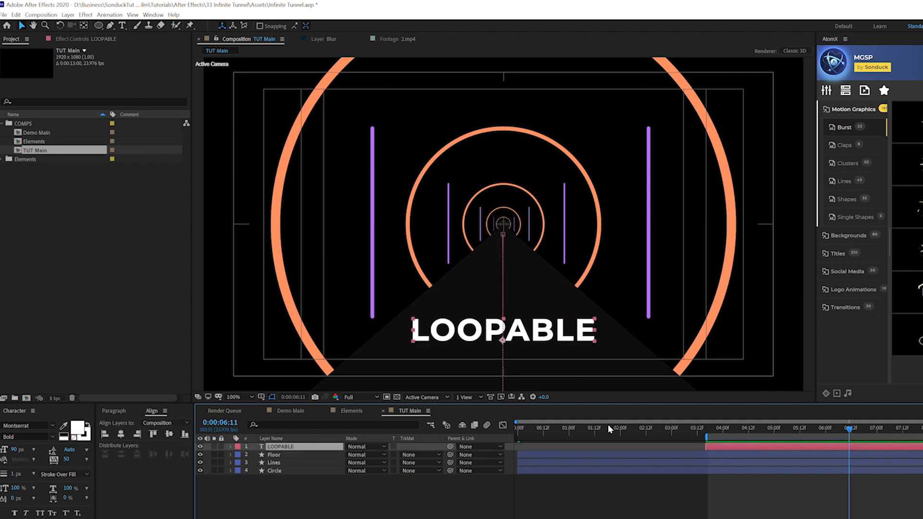
left_click(15, 15)
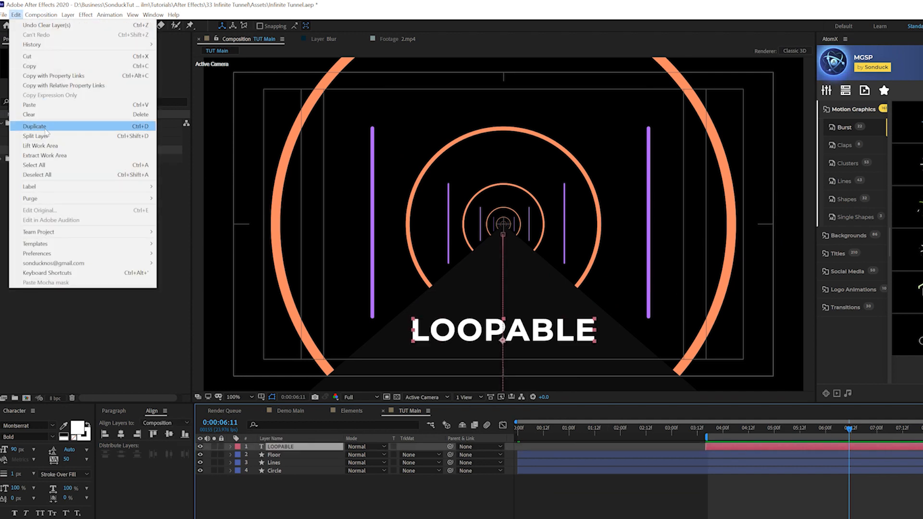
left_click(34, 126)
type("TUNNEL")
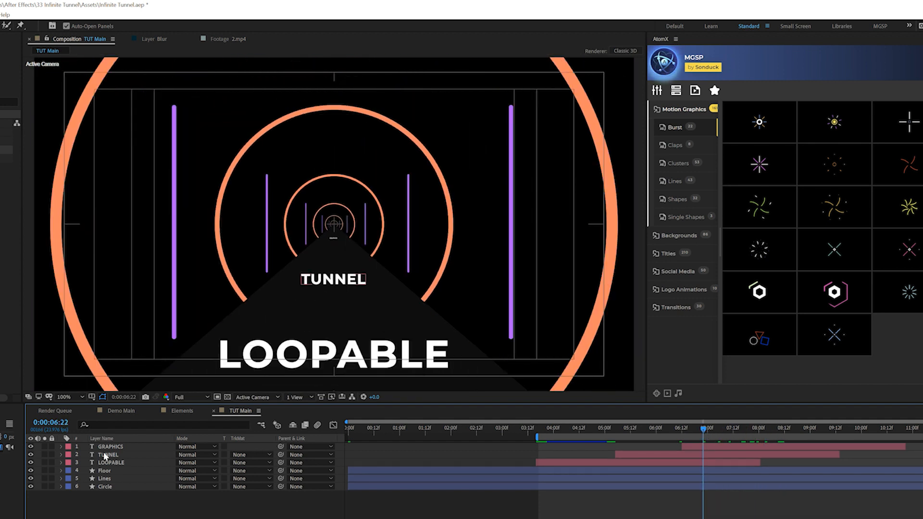
left_click(107, 446)
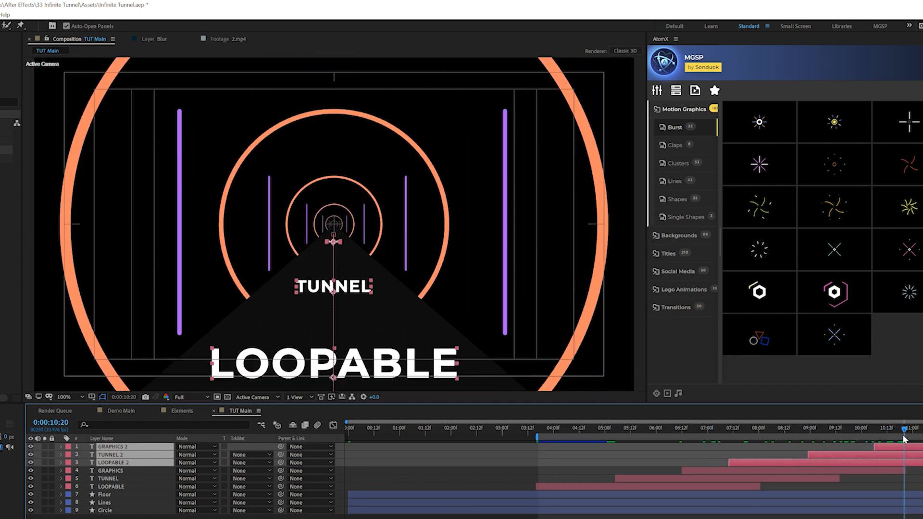
left_click(836, 428)
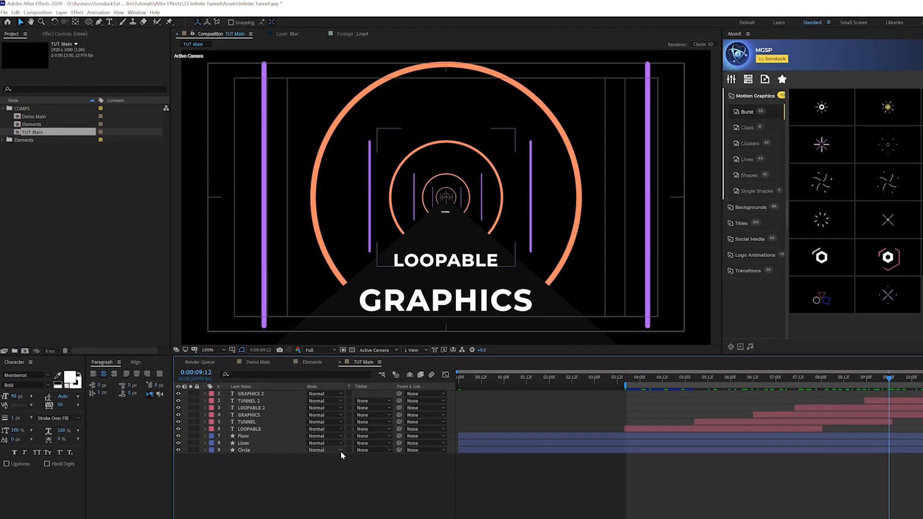
- Add an adjustment layer below the titles with a dark orange Drop Shadow and Glow intensity 2.0
left_click(63, 12)
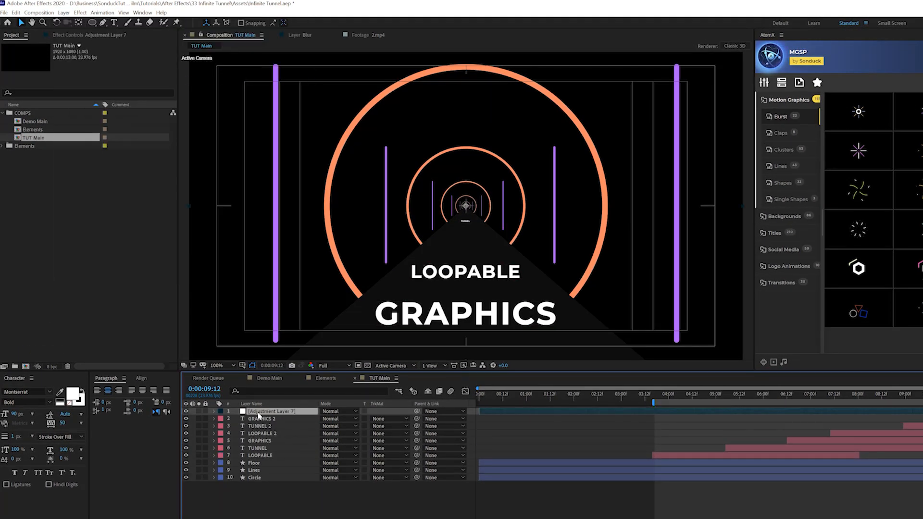
left_click_drag(277, 411, 277, 455)
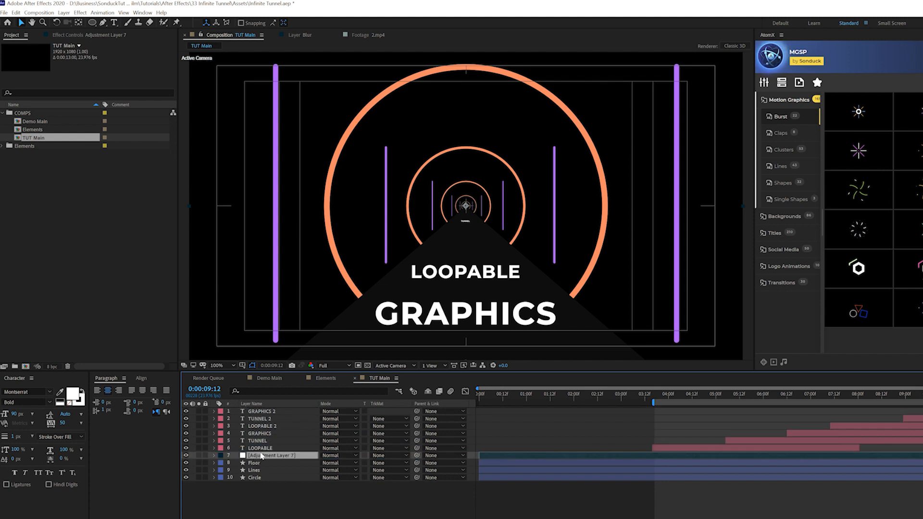
left_click(79, 12)
type("5")
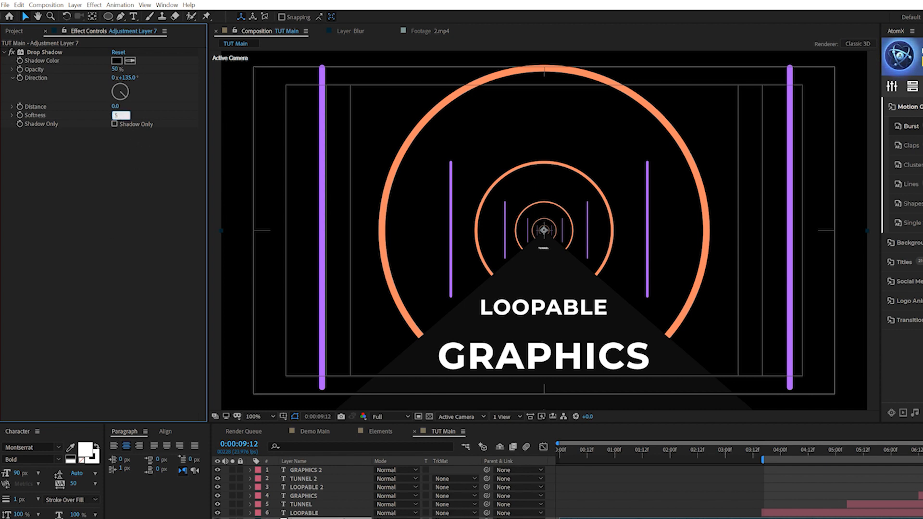
left_click(117, 60)
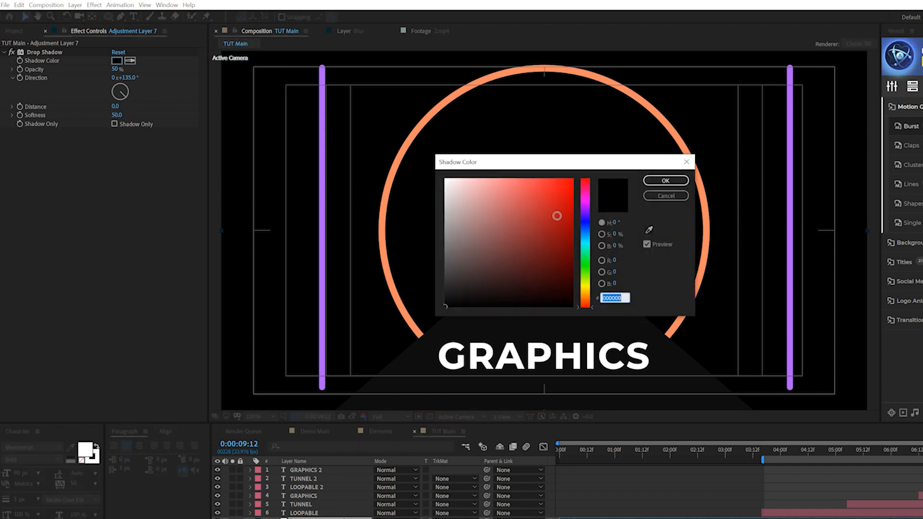
left_click(585, 304)
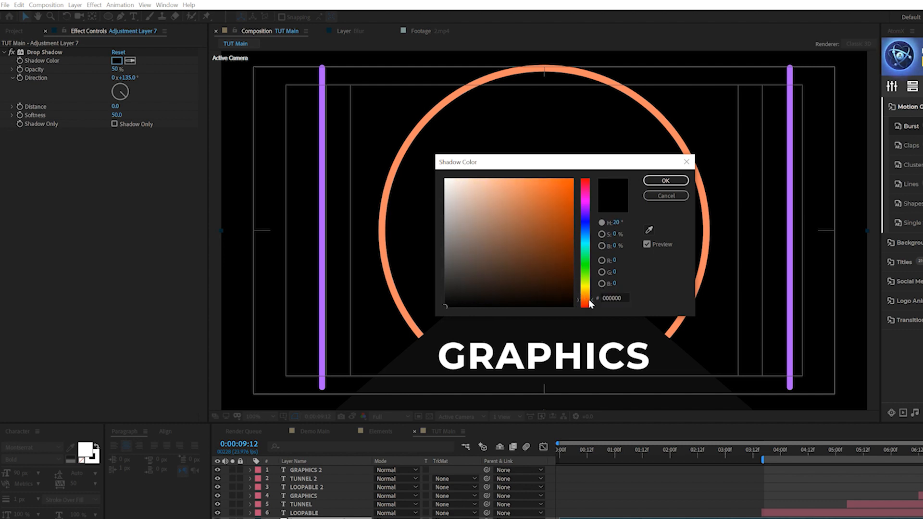
left_click(532, 178)
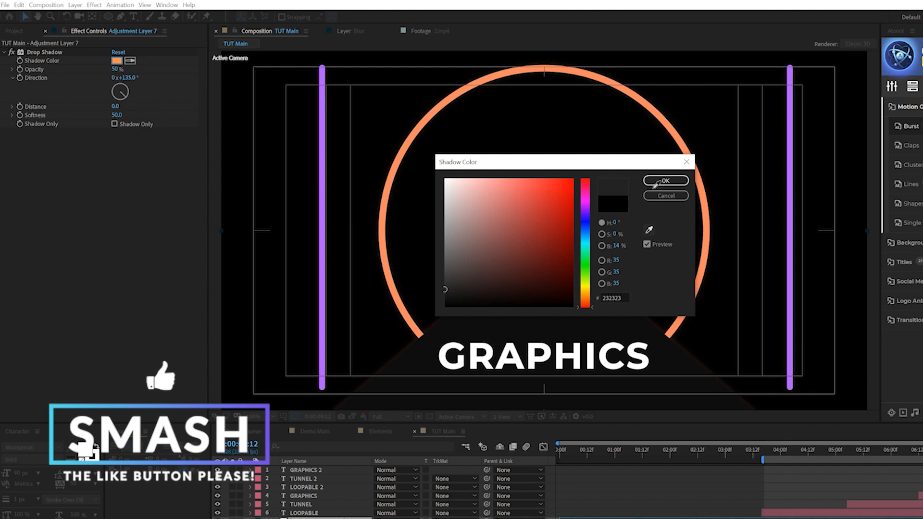
left_click(664, 181)
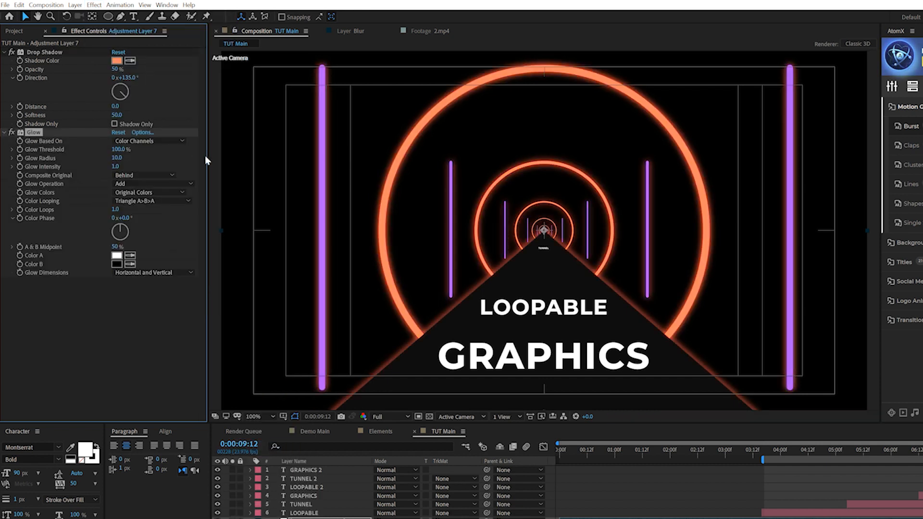
mouse_move(136, 167)
type("16")
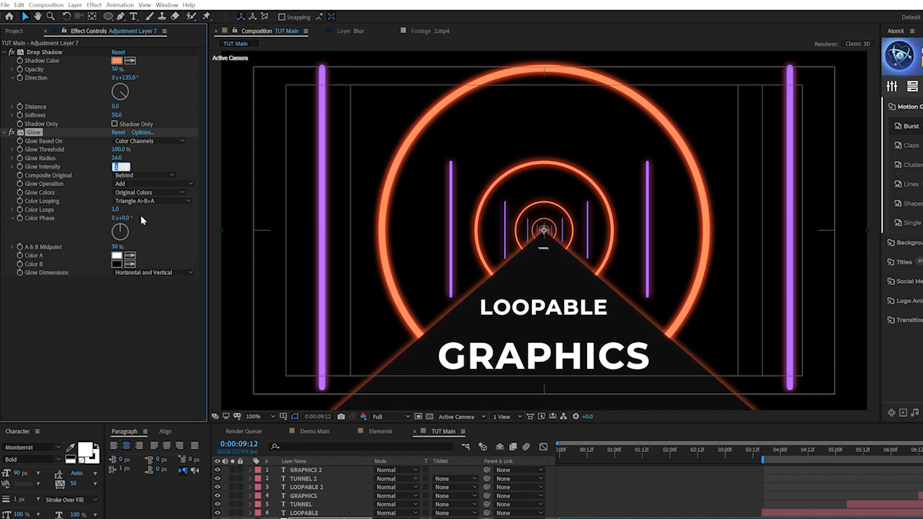
type("2.0")
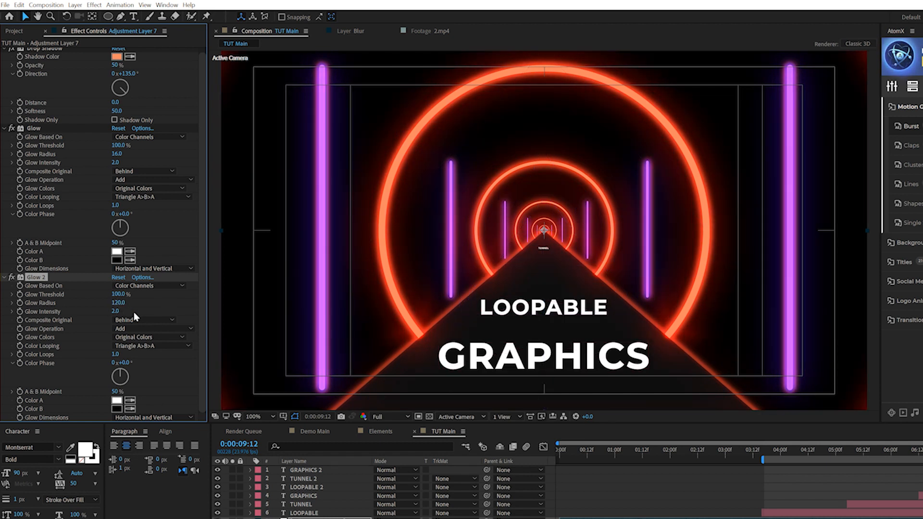
mouse_move(434, 267)
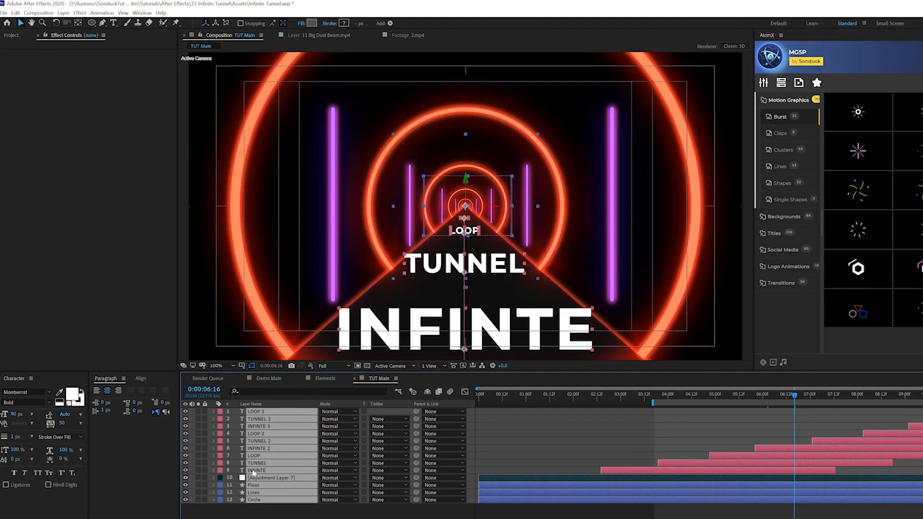
- Pre-compose every layer in TUT Main into a composition named Elements
left_click(62, 12)
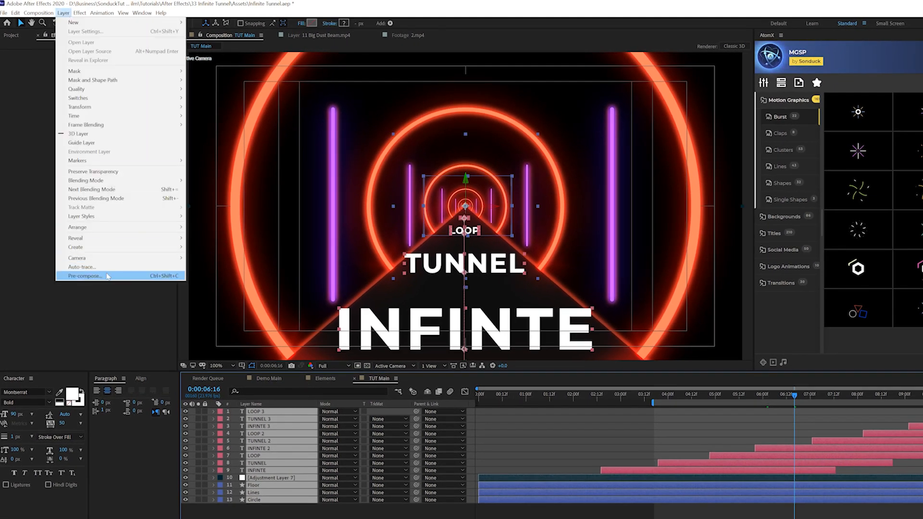
left_click(85, 275)
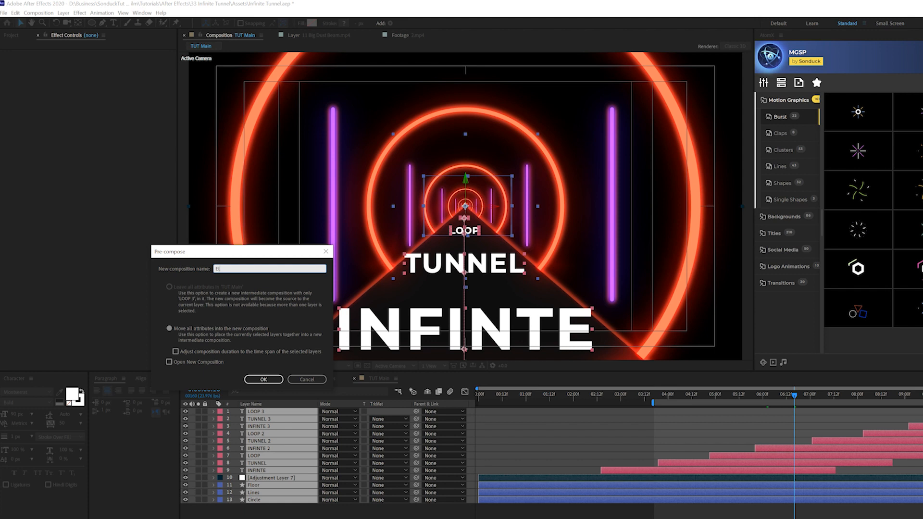
left_click(263, 379)
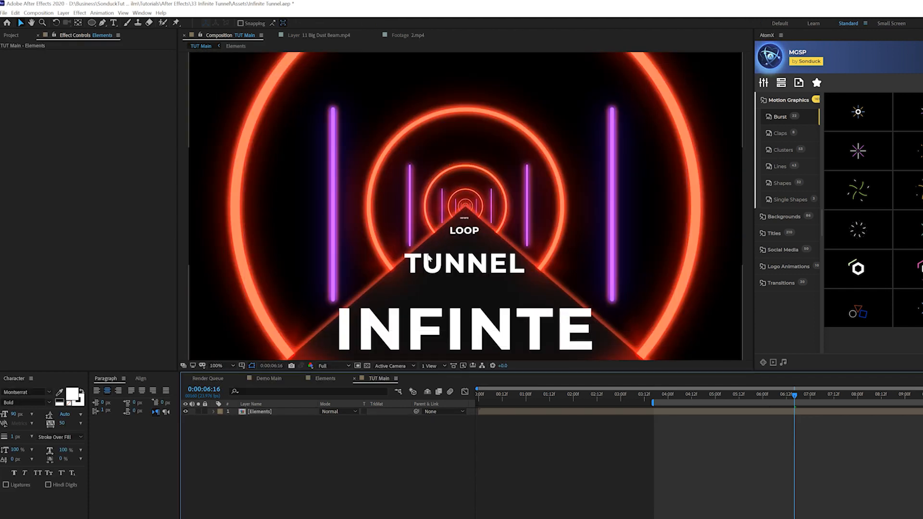
- Add a Blur solid with Camera Lens Blur and an elliptical mask feathered 261 pixels
left_click(63, 12)
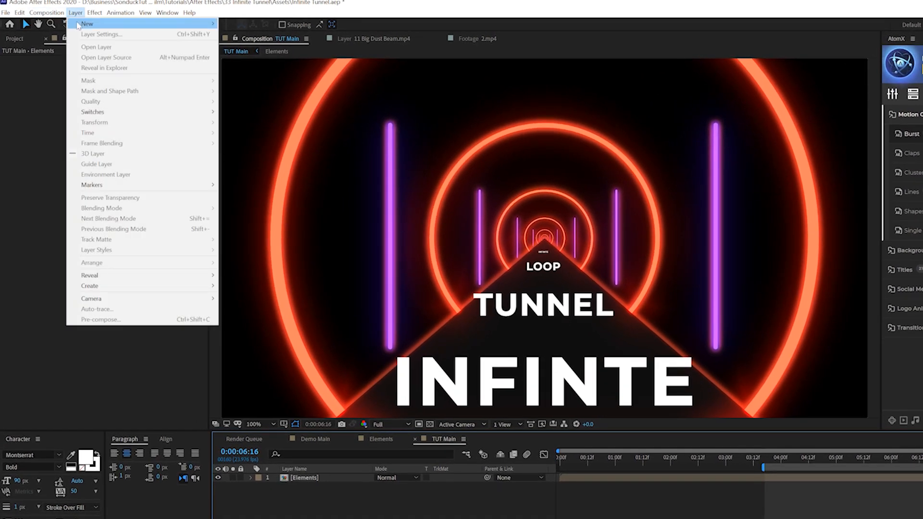
left_click(94, 296)
type("Blur")
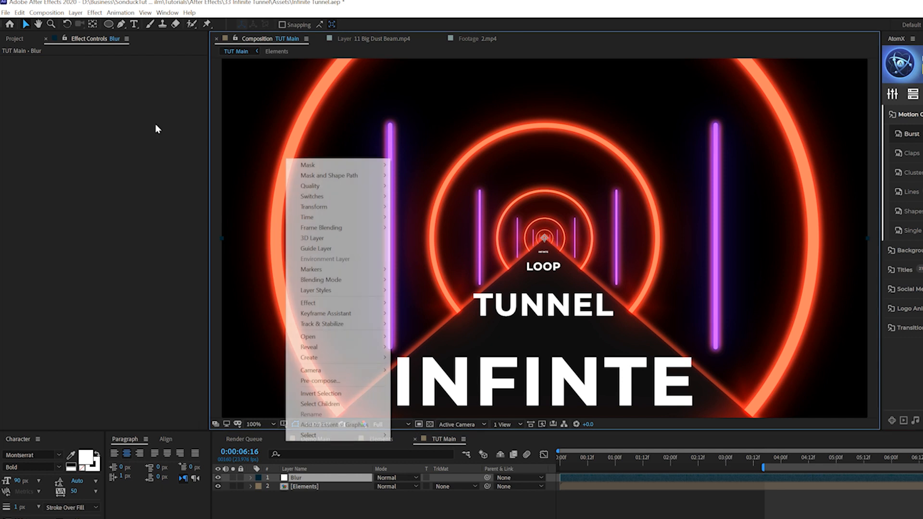
left_click(94, 13)
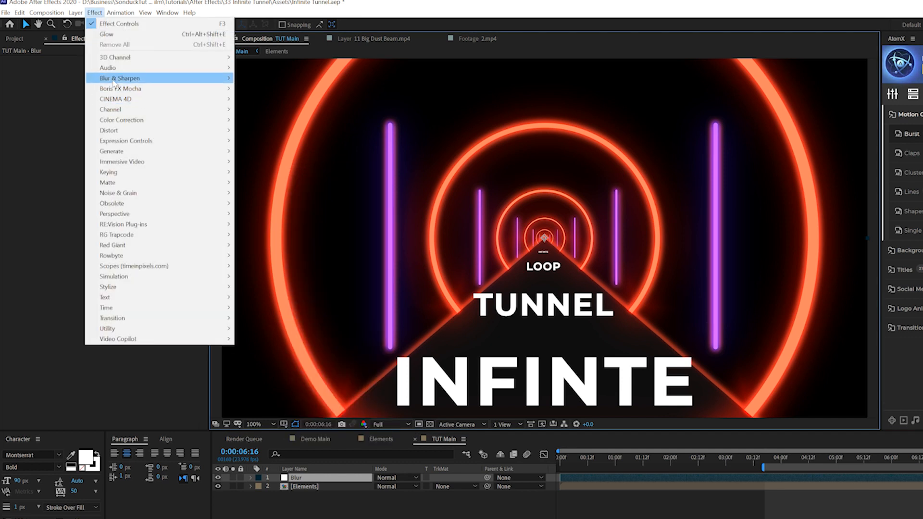
left_click(118, 78)
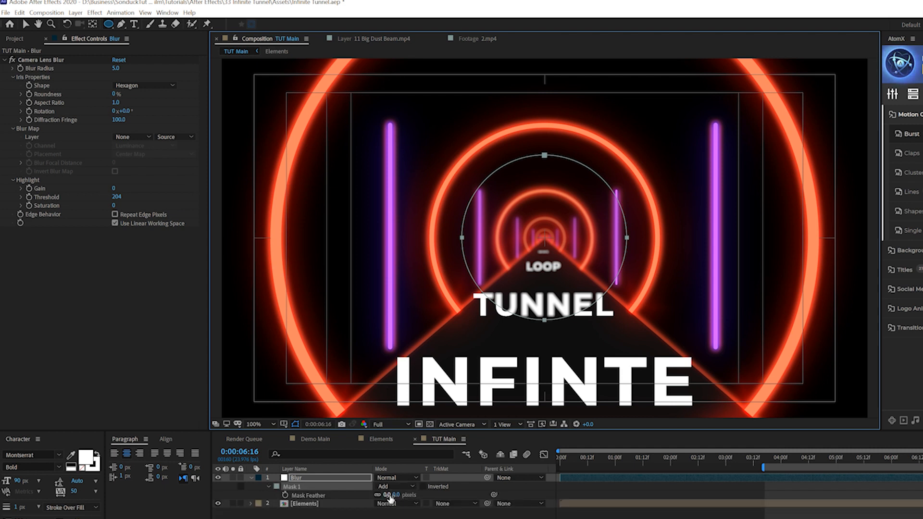
left_click_drag(386, 494, 391, 495)
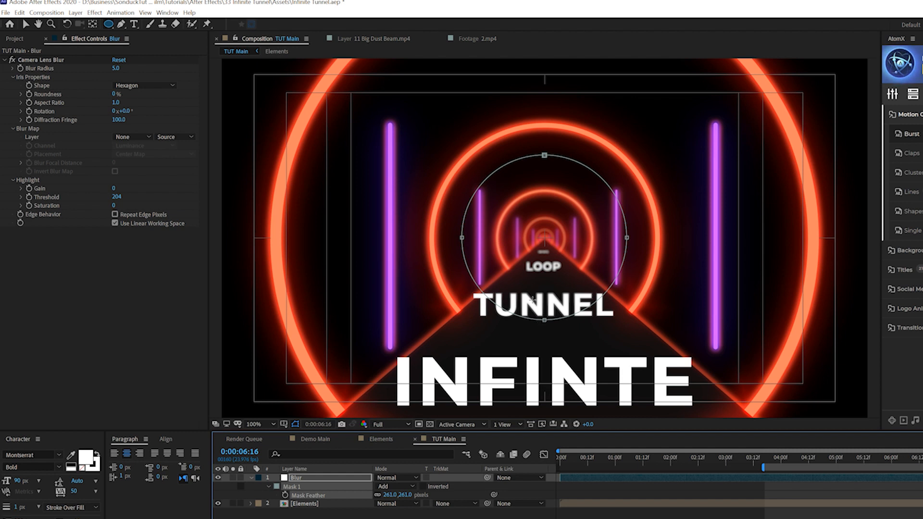
mouse_move(551, 325)
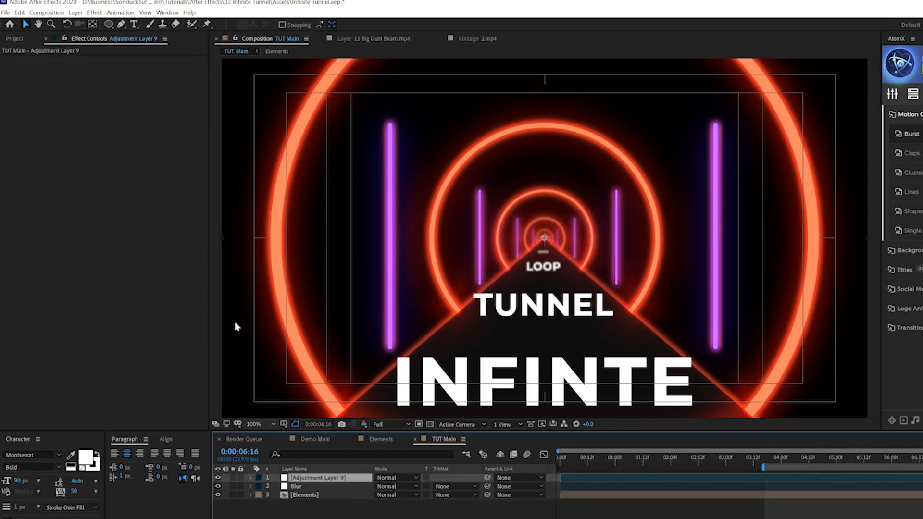
- Add 10% Noise and a CC Lens warp at size 101 to the adjustment layer
left_click(94, 13)
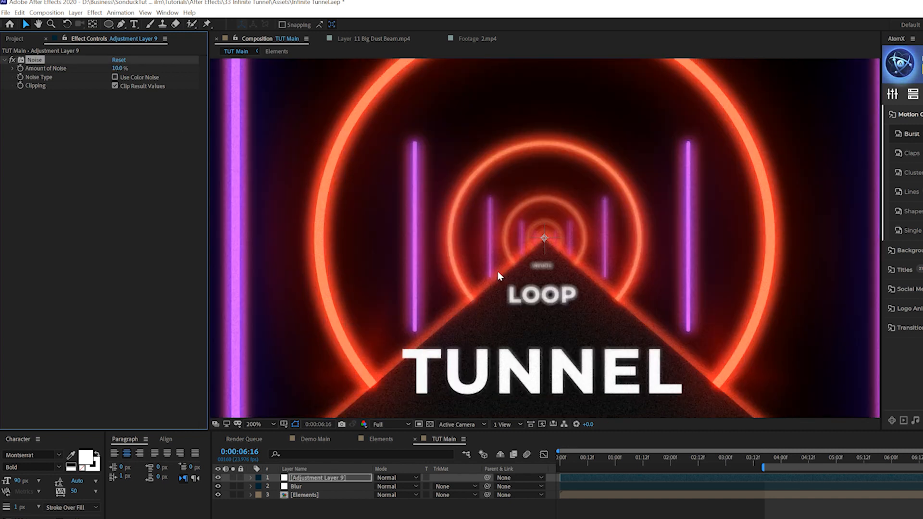
left_click(254, 424)
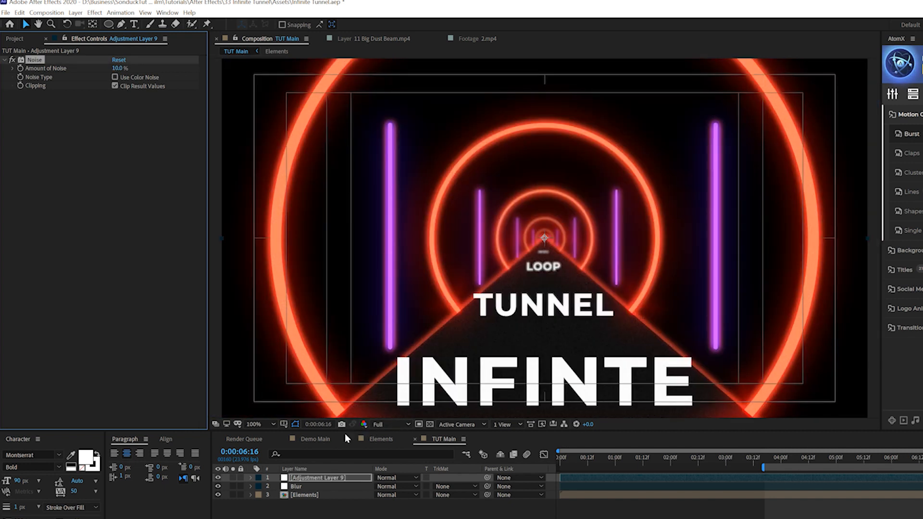
left_click(121, 12)
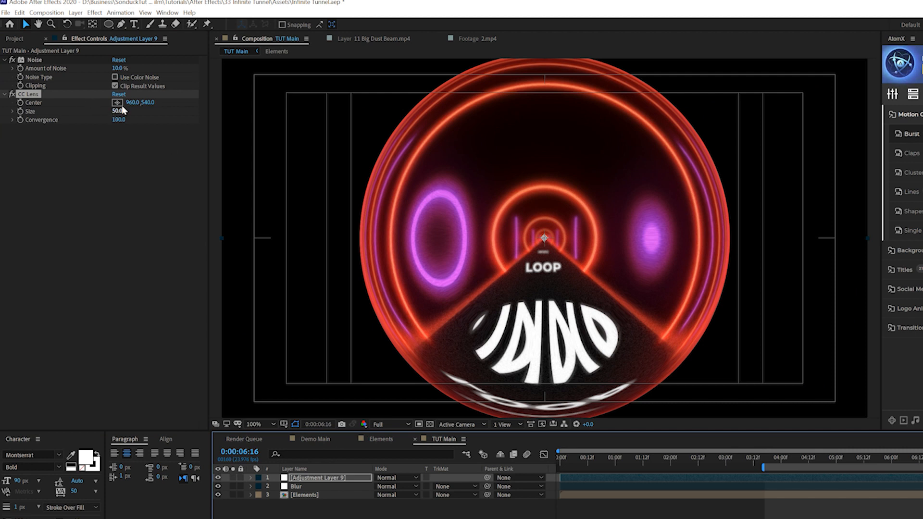
left_click_drag(118, 111, 144, 111)
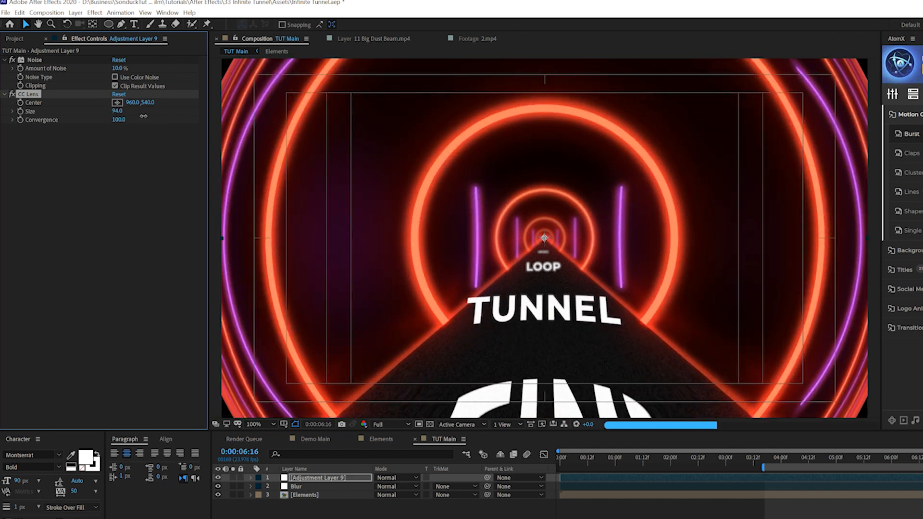
left_click(254, 424)
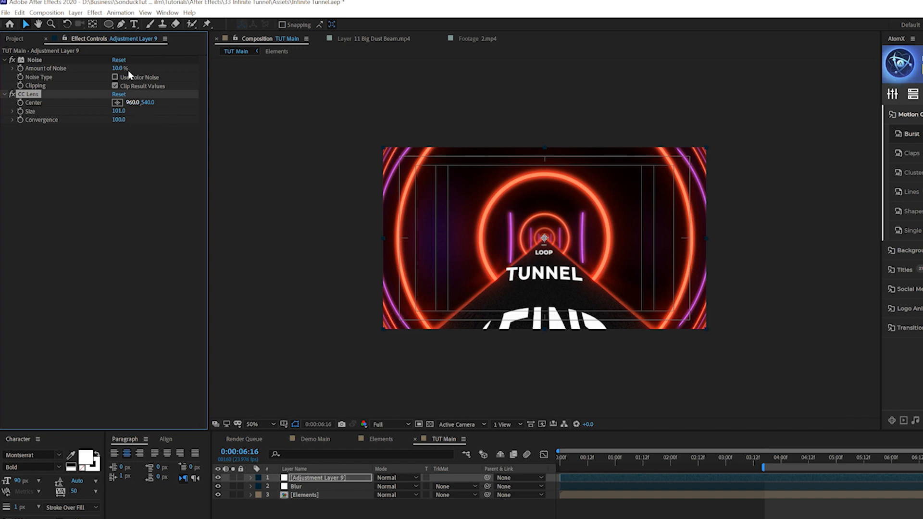
- Apply Optics Compensation with FOV 118.6 and Reverse Lens Distortion enabled
left_click(94, 13)
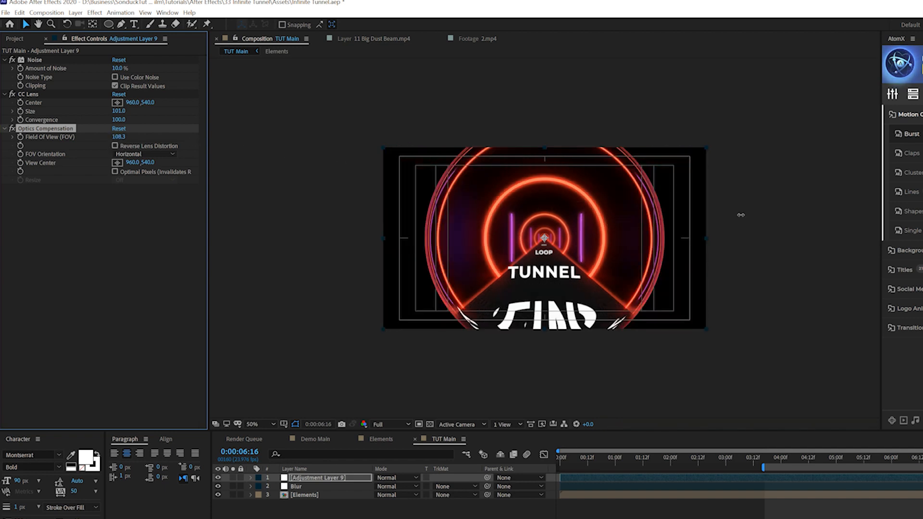
left_click_drag(121, 136, 121, 146)
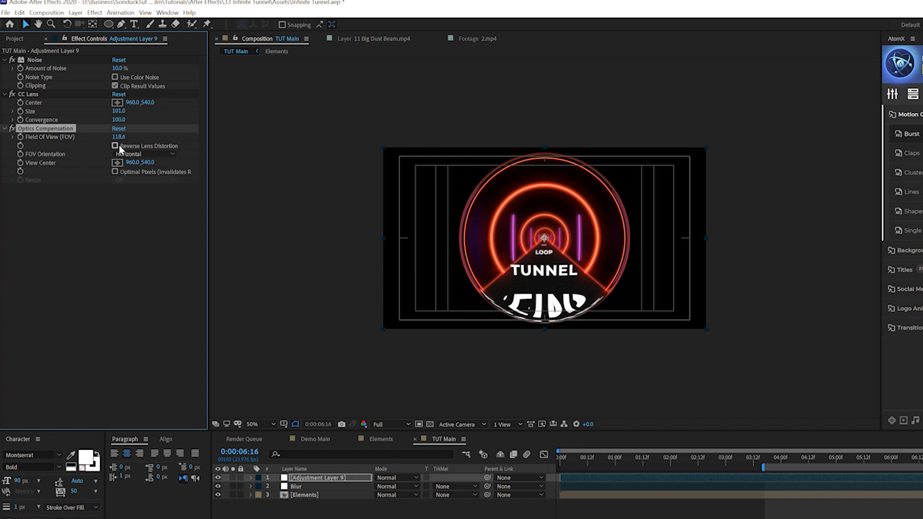
left_click(115, 146)
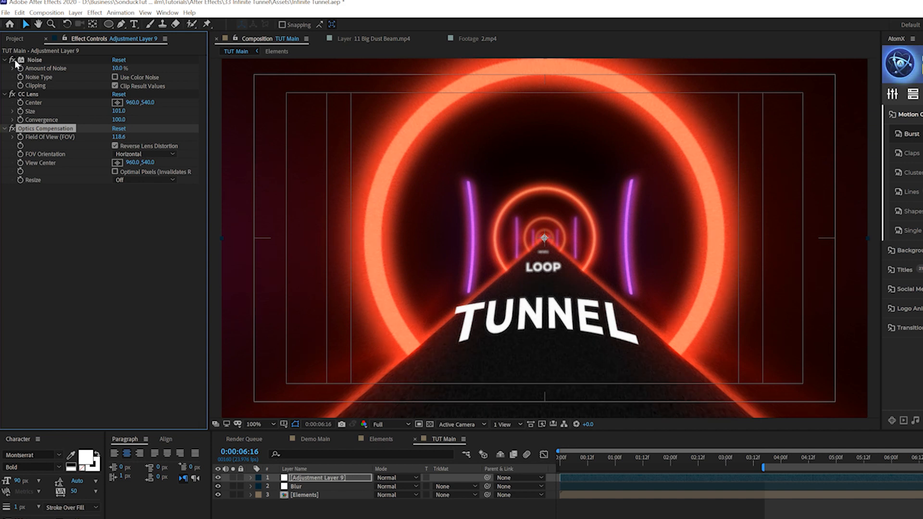
mouse_move(325, 449)
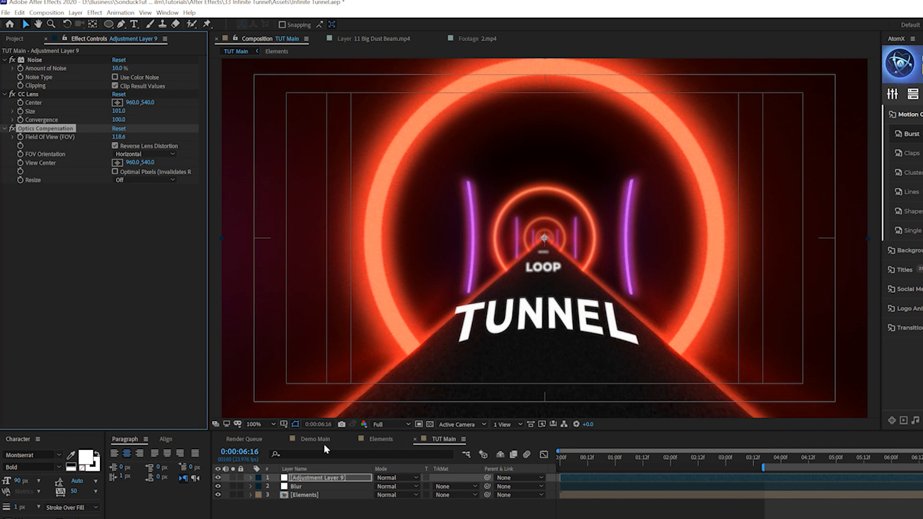
- Place 11 Big Dust Beam.mp4 at the top of TUT Main in Screen mode
left_click(14, 38)
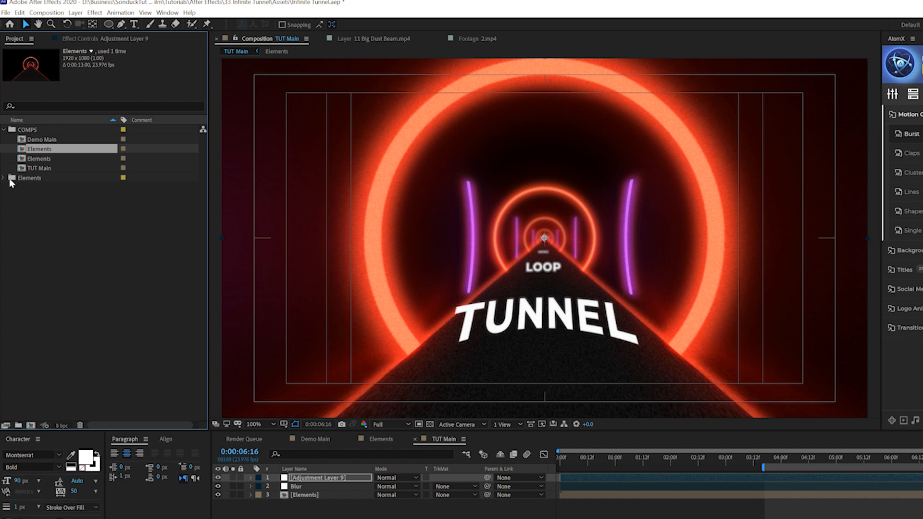
left_click(3, 178)
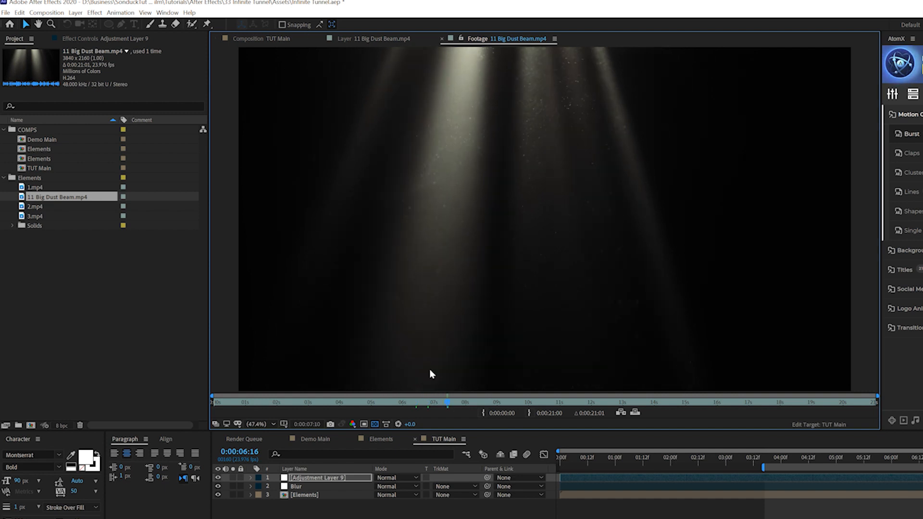
left_click(257, 39)
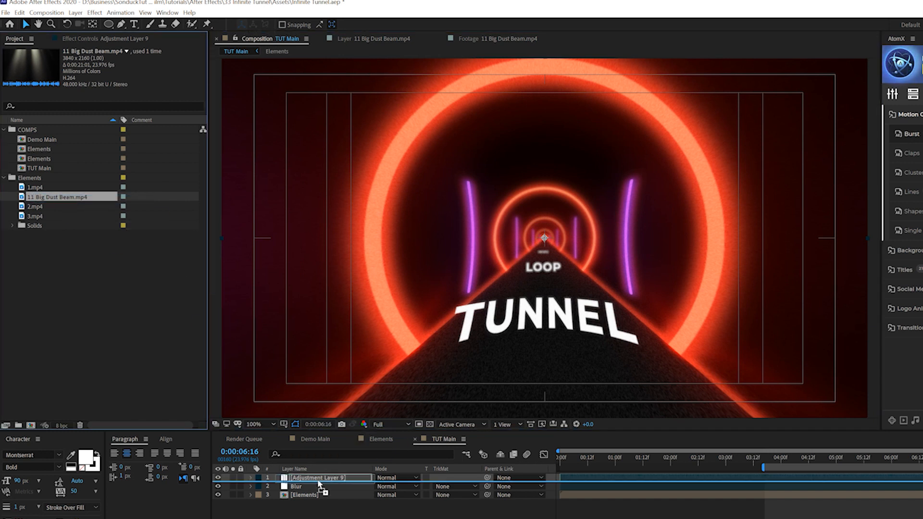
left_click(394, 477)
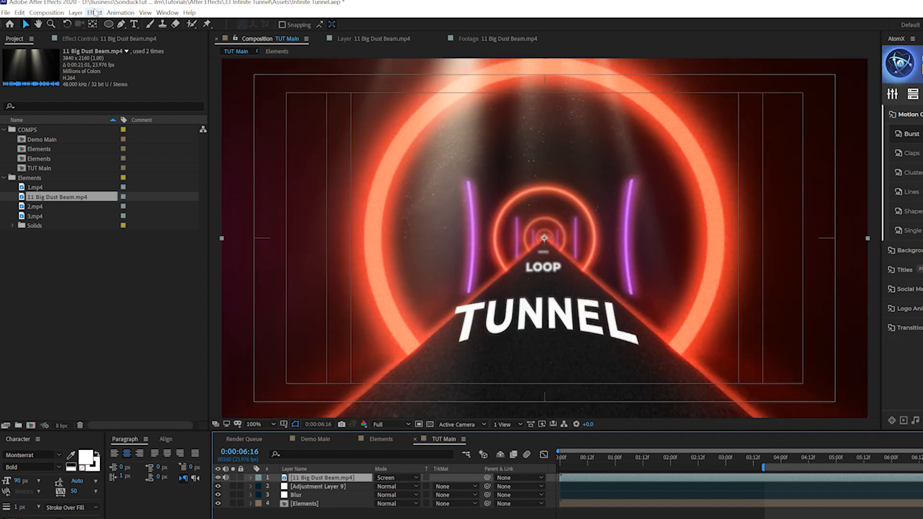
- Apply Curves to the dust beam layer, raise the Red curve, then select Green
left_click(94, 13)
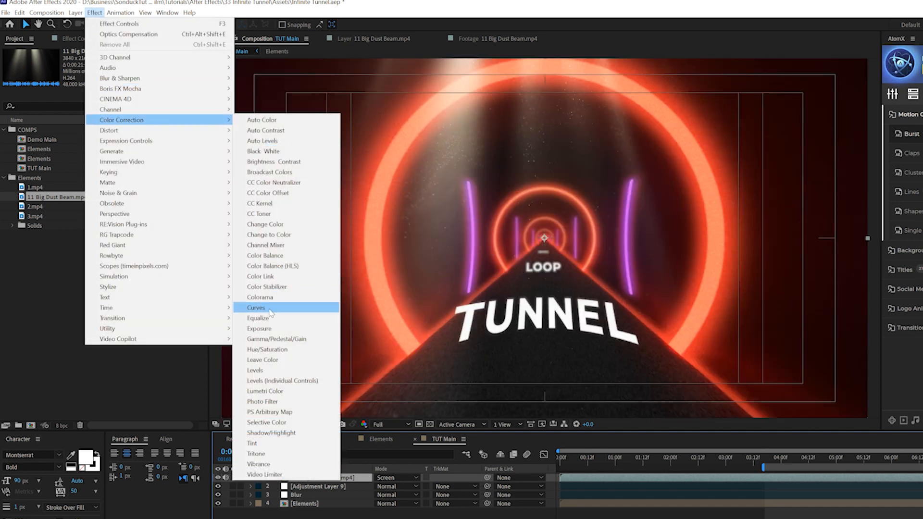
left_click(255, 308)
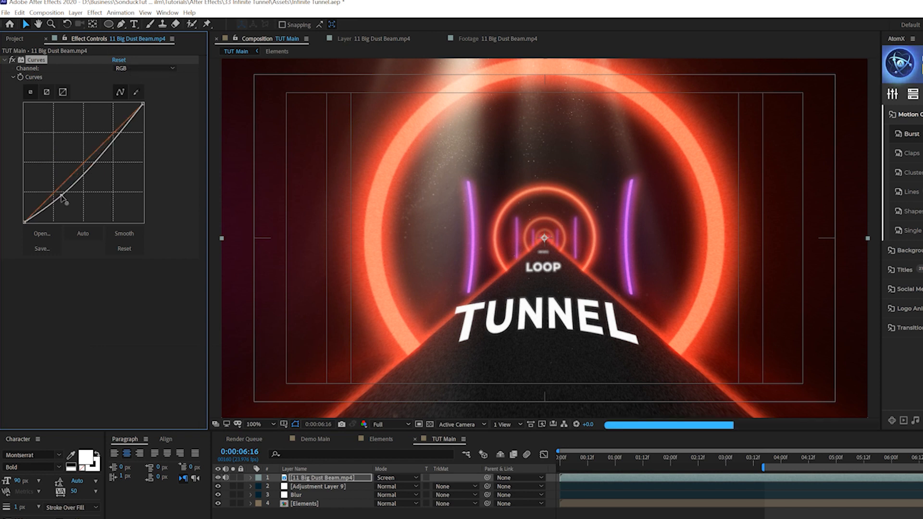
left_click(144, 68)
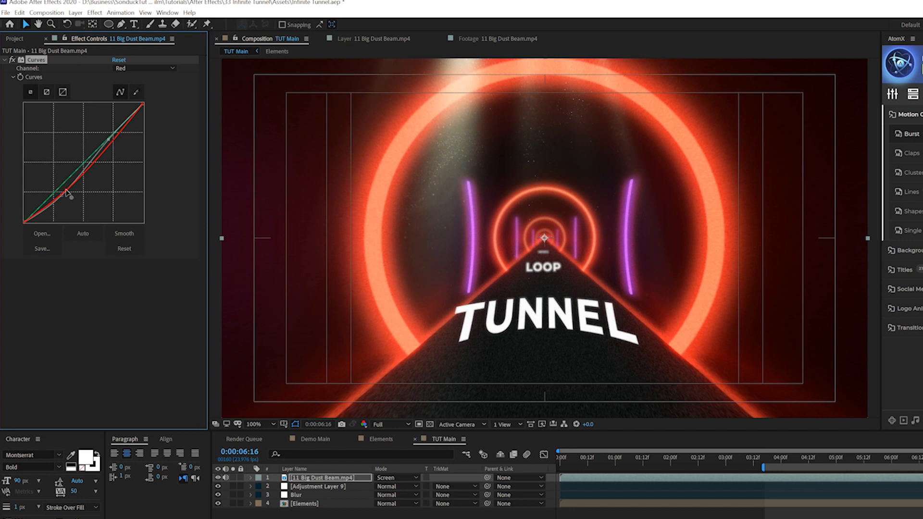
left_click_drag(67, 198, 62, 179)
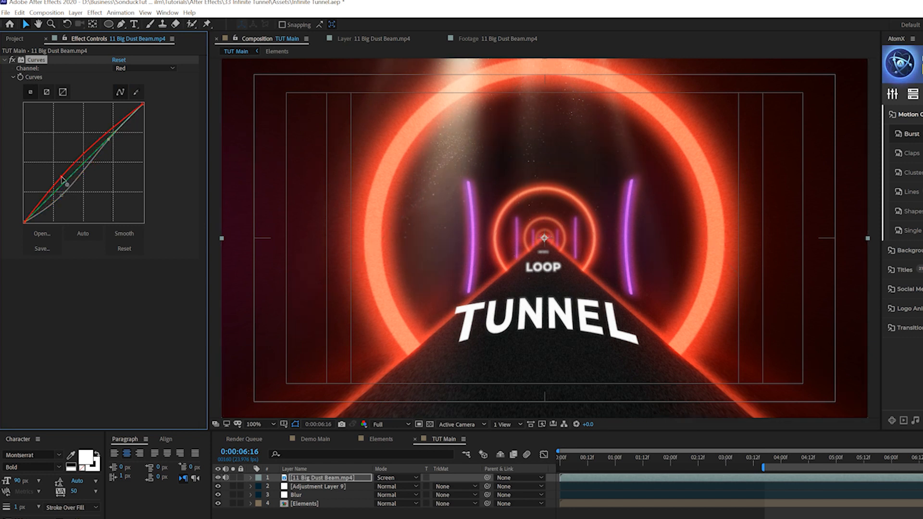
left_click(144, 69)
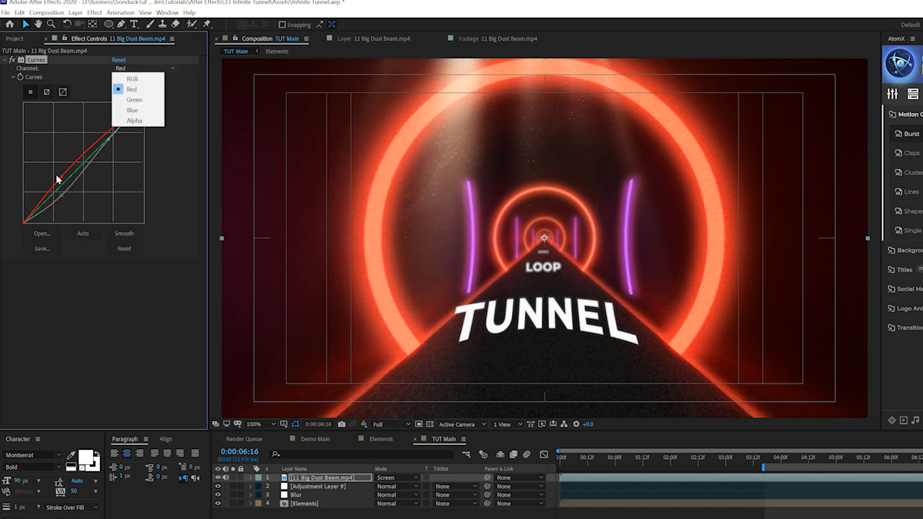
left_click(134, 100)
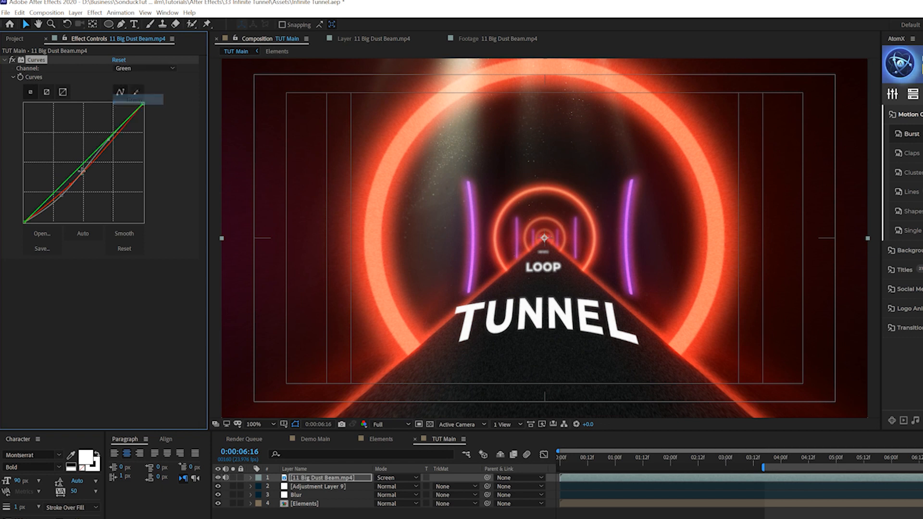